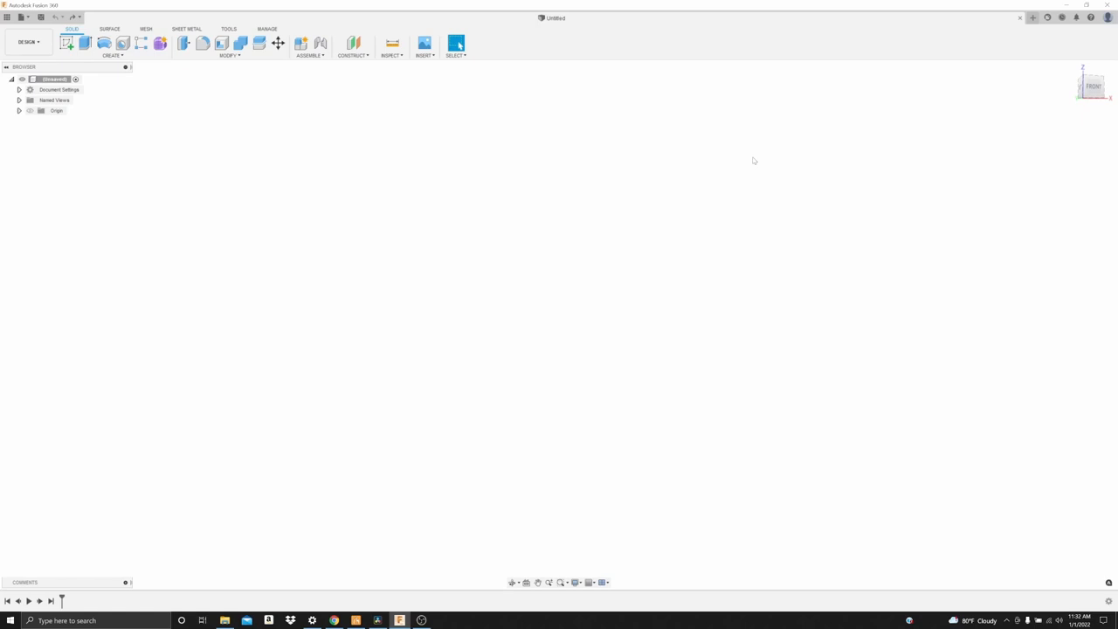
mouse_move(93, 136)
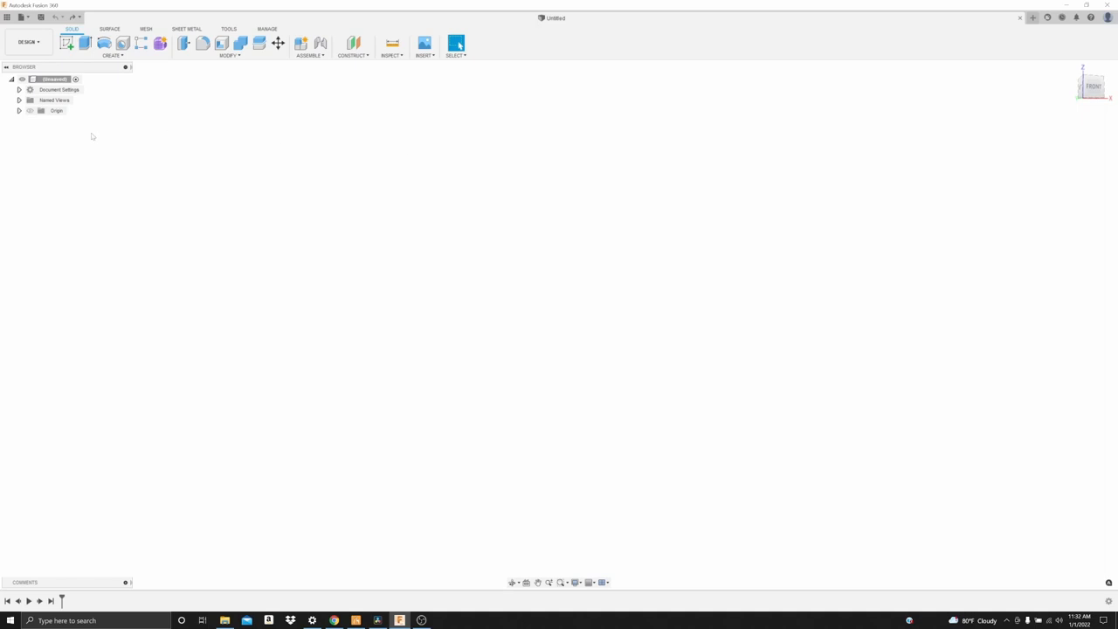
mouse_move(68, 43)
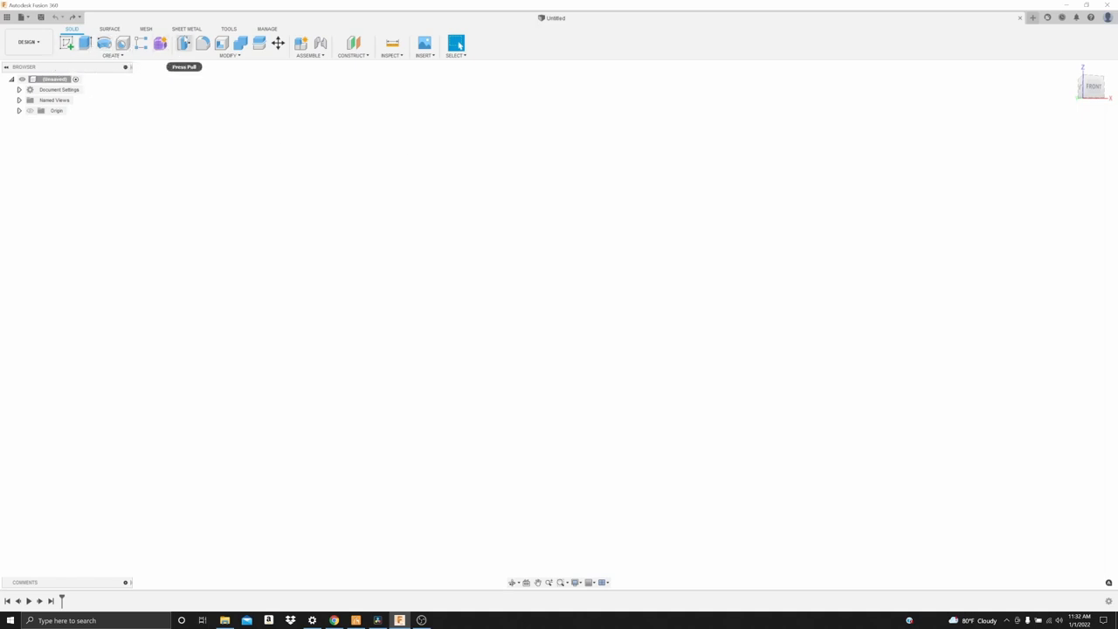
mouse_move(278, 43)
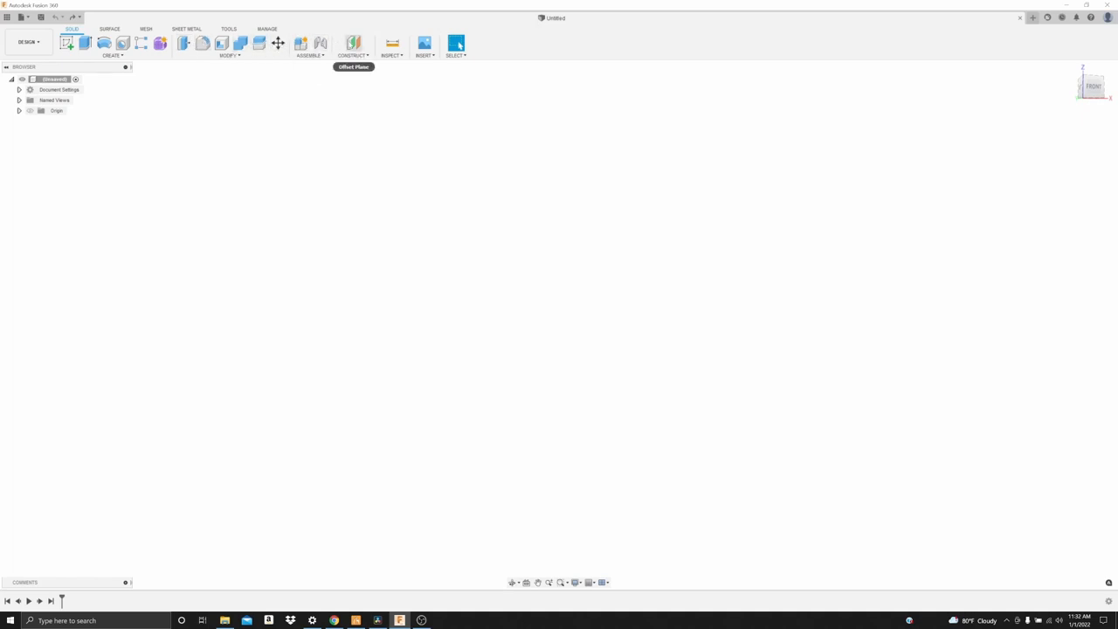
mouse_move(379, 95)
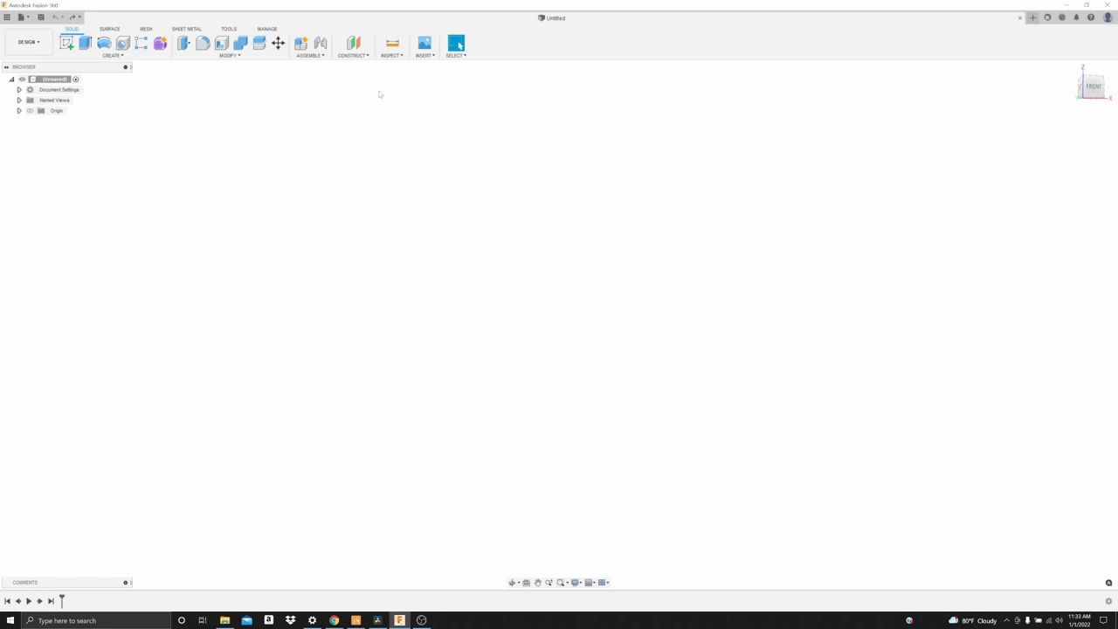
mouse_move(387, 103)
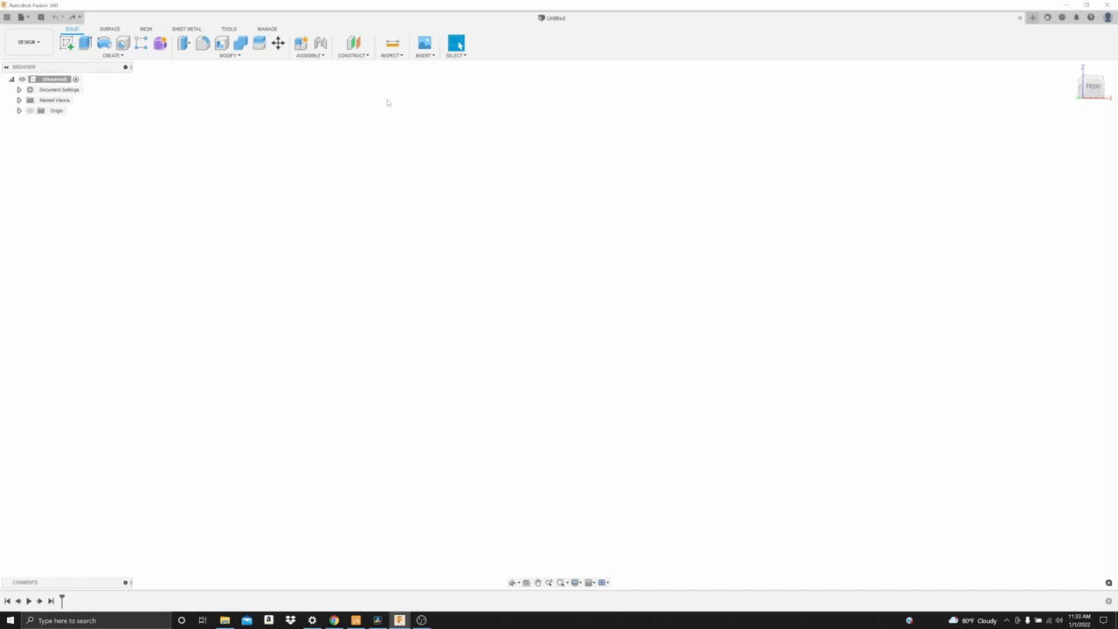
mouse_move(184, 121)
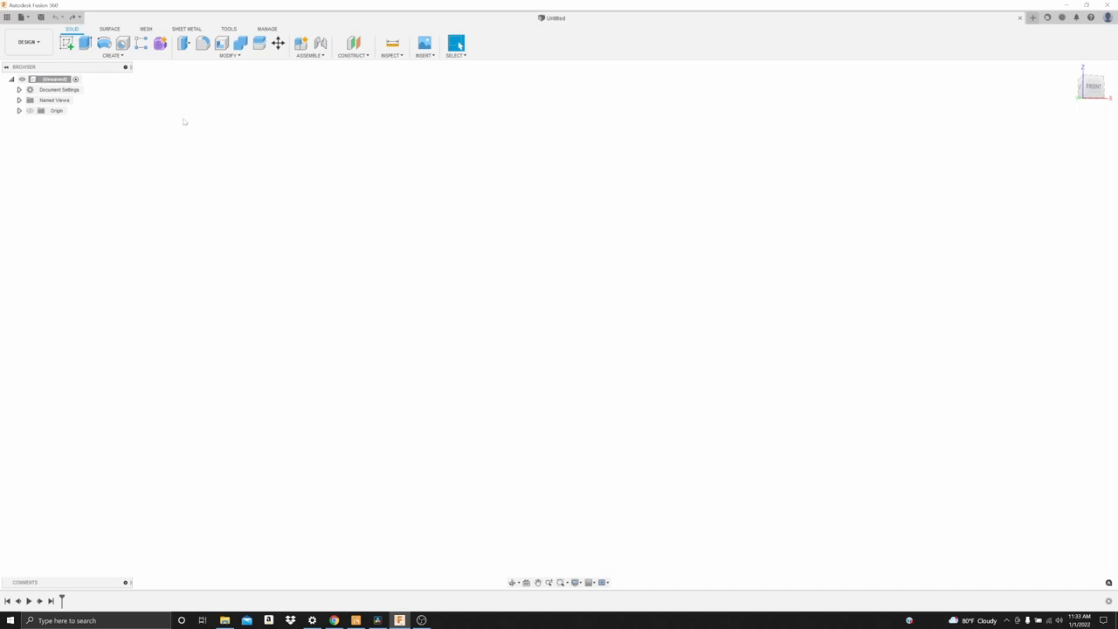
mouse_move(1019, 51)
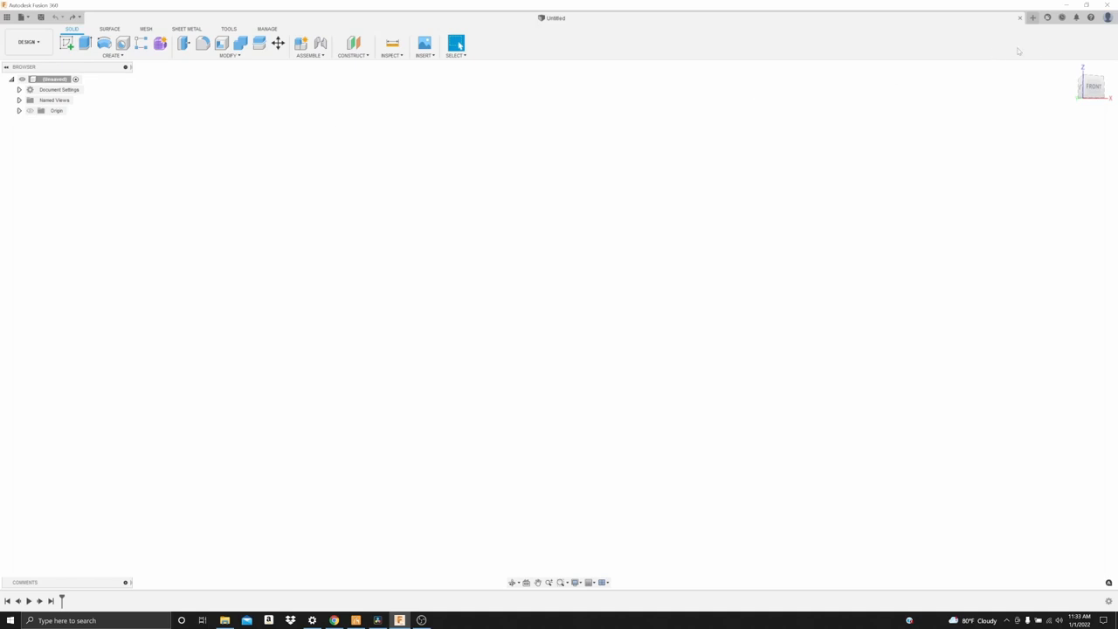
- Open Fusion 360 Preferences from the profile menu
click(1110, 16)
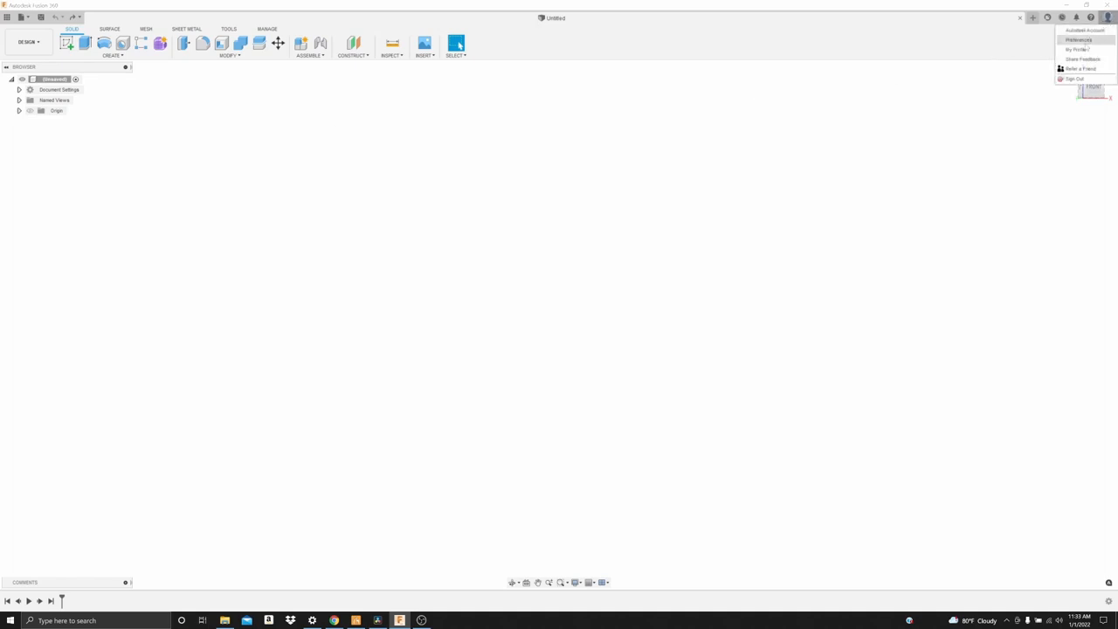
click(1079, 40)
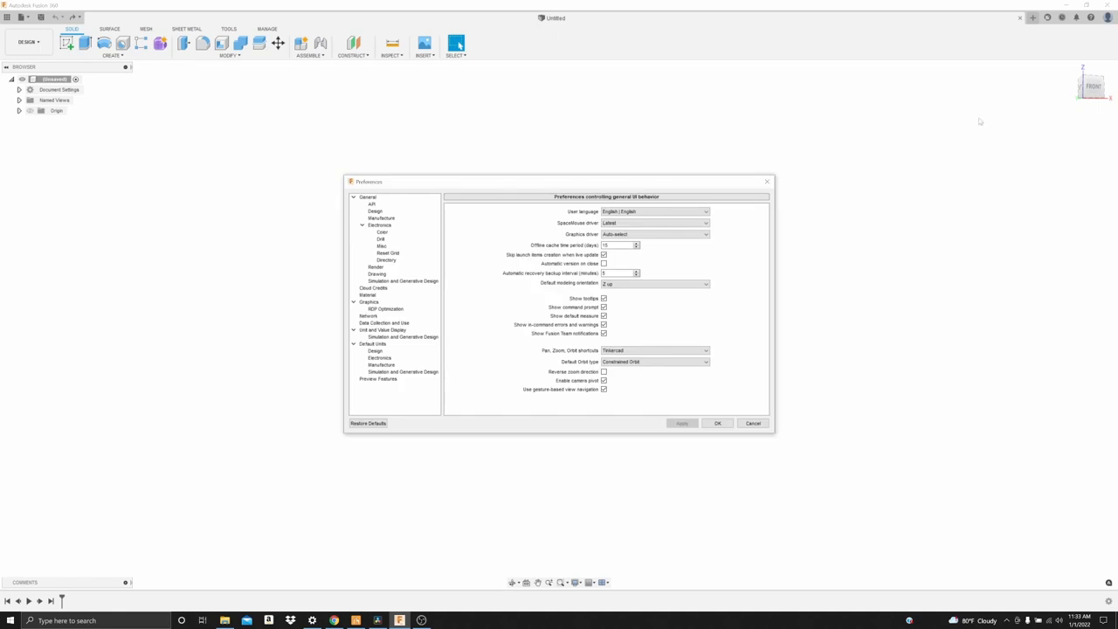
mouse_move(784, 206)
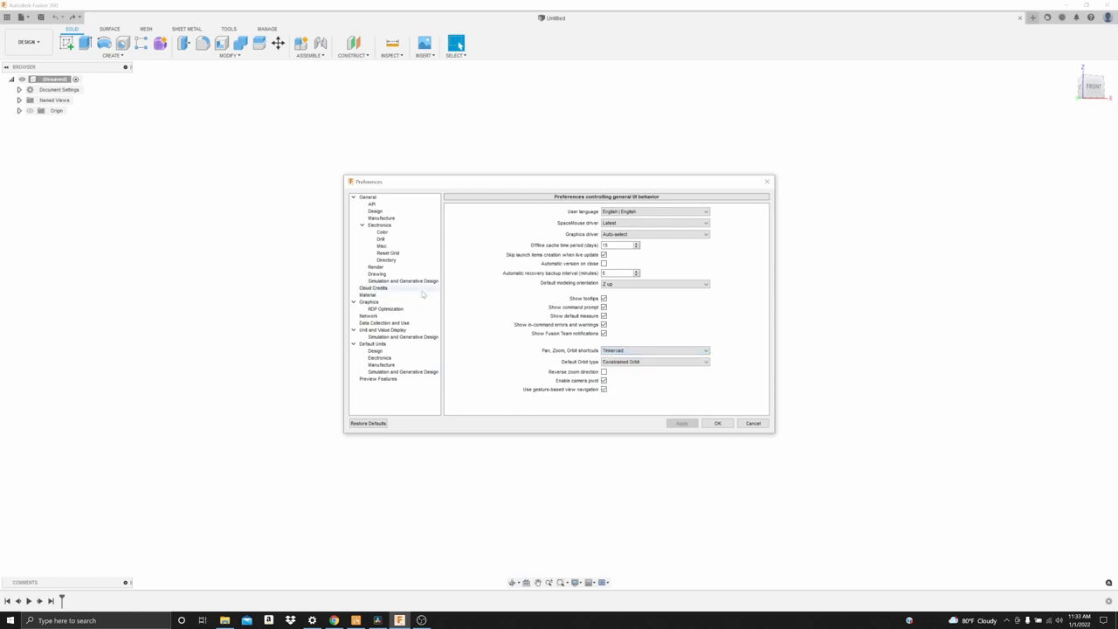
mouse_move(372, 344)
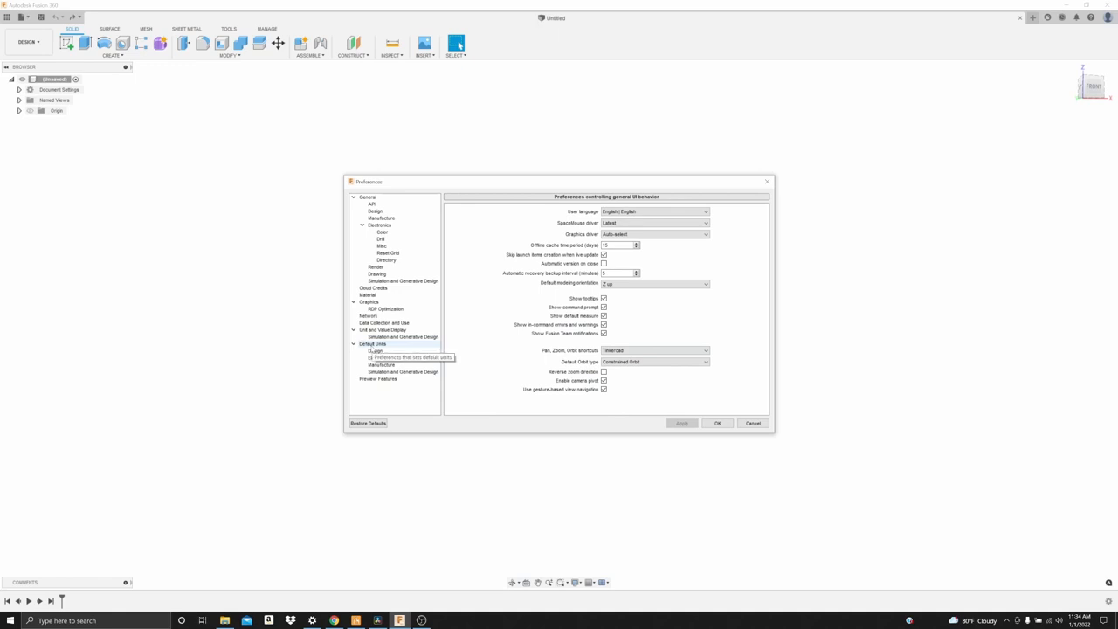
- Confirm inches as the default design unit and close Preferences
click(375, 350)
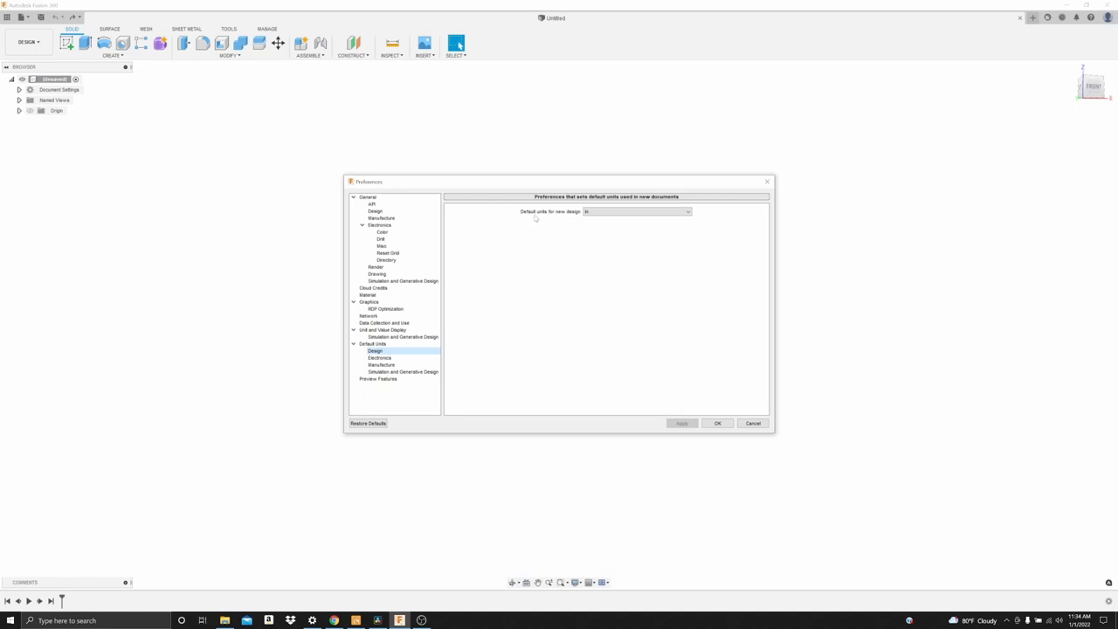
mouse_move(563, 219)
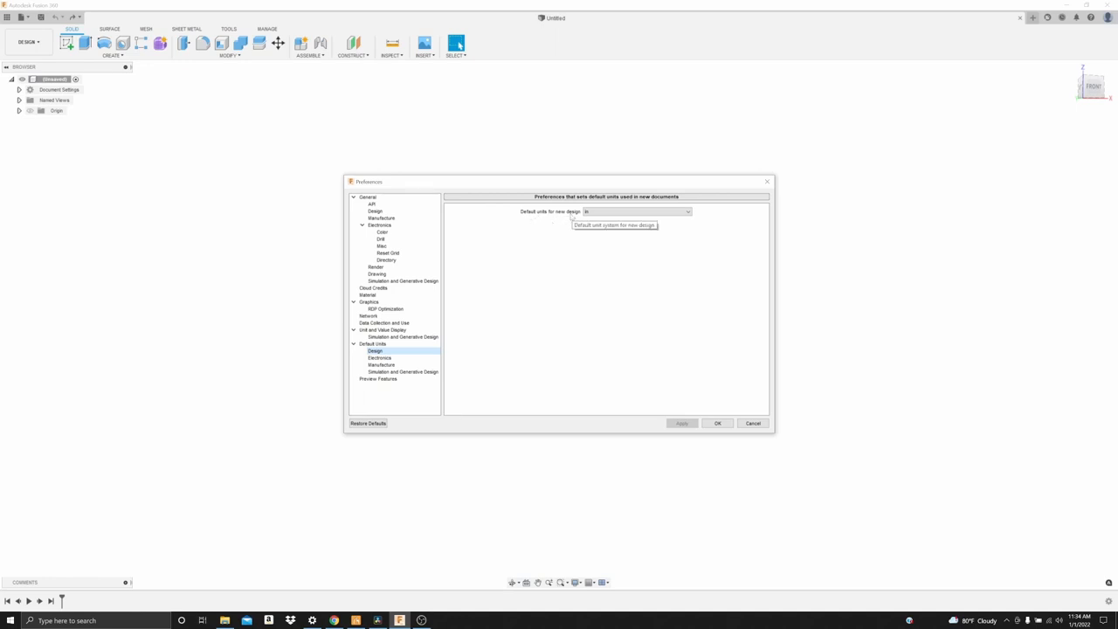
mouse_move(581, 229)
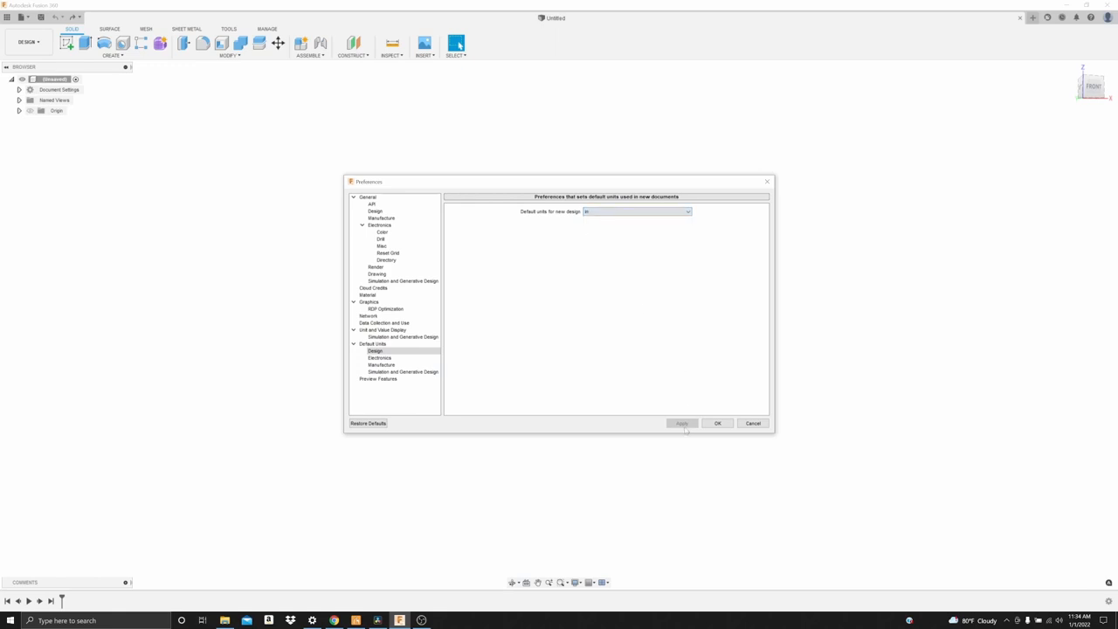
click(717, 423)
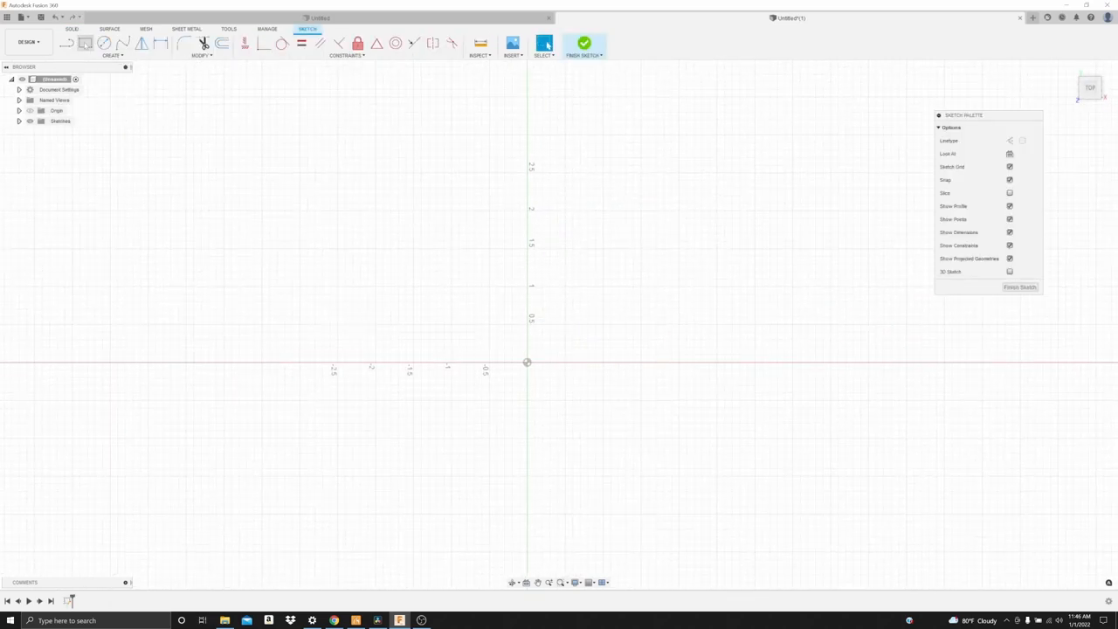
- Draw a 4.00 × 4.00 centre rectangle on the origin
click(86, 43)
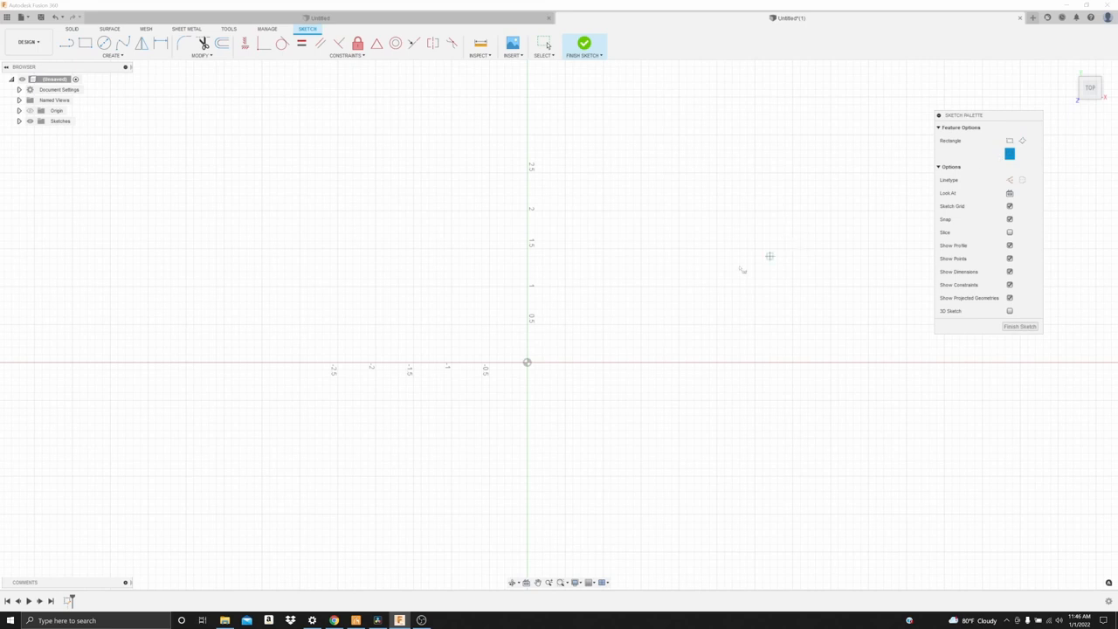
mouse_move(528, 362)
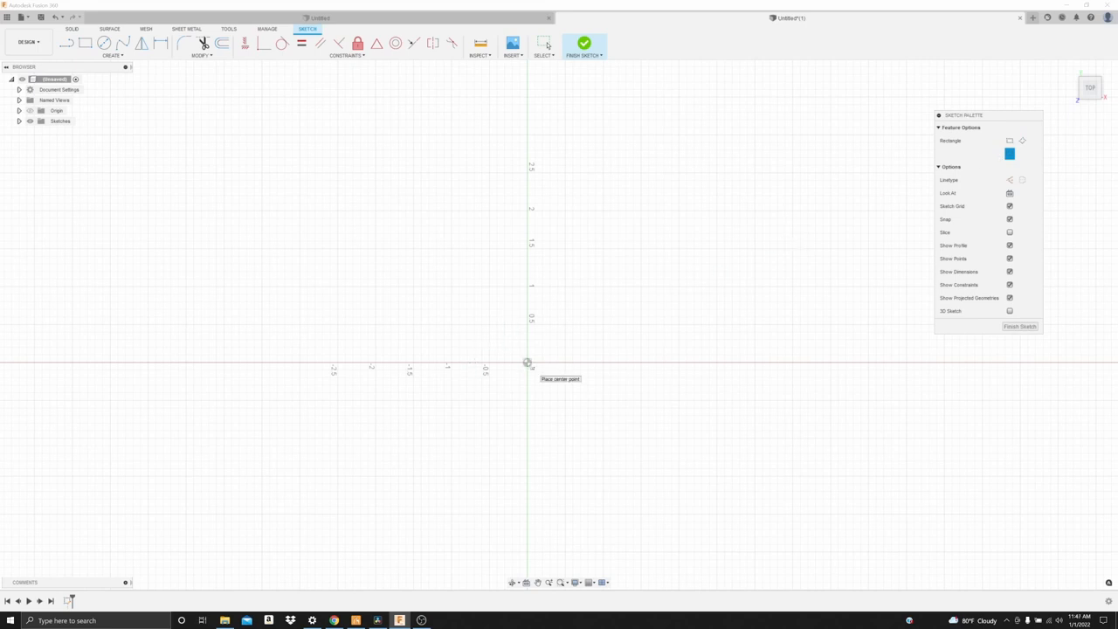
drag(528, 361, 625, 422)
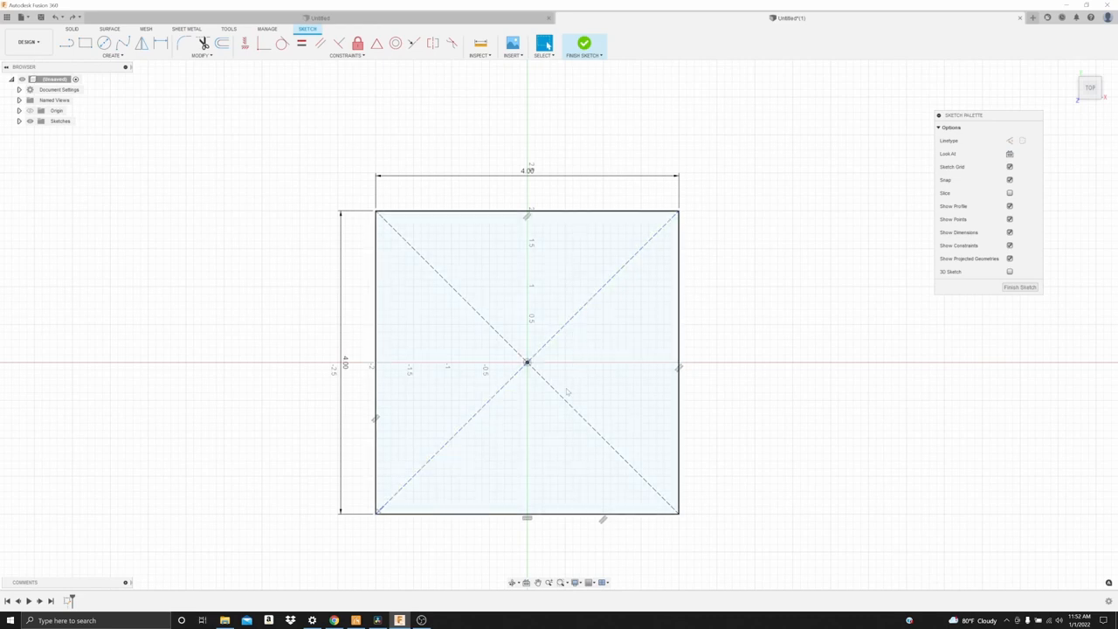
mouse_move(562, 340)
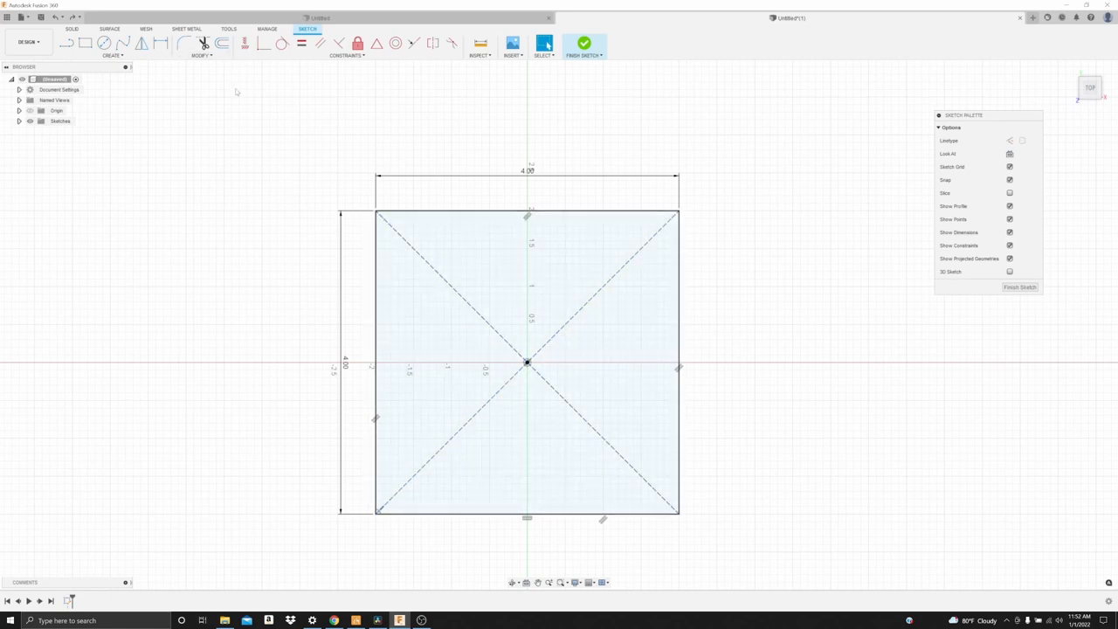
mouse_move(204, 43)
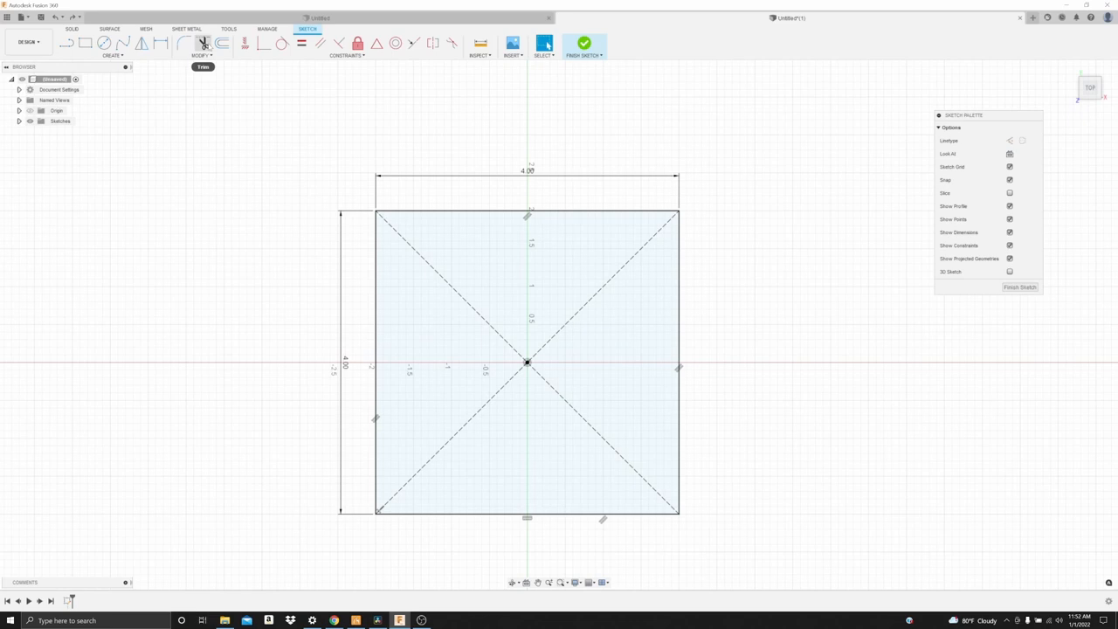
- Draw a 1.50-diameter circle centred on the origin
click(437, 280)
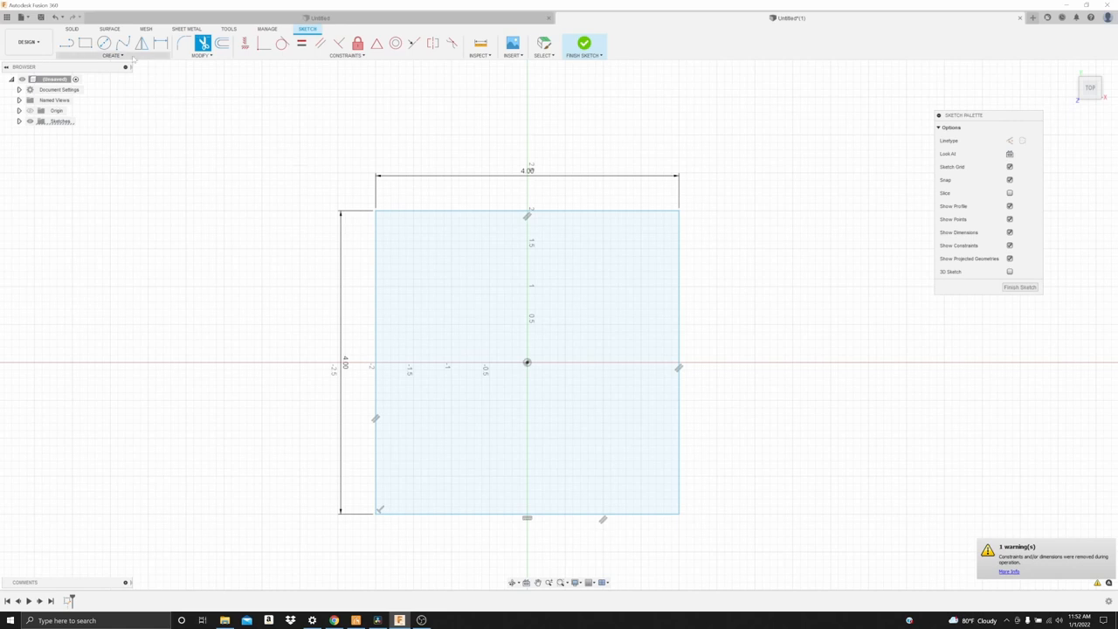
mouse_move(104, 43)
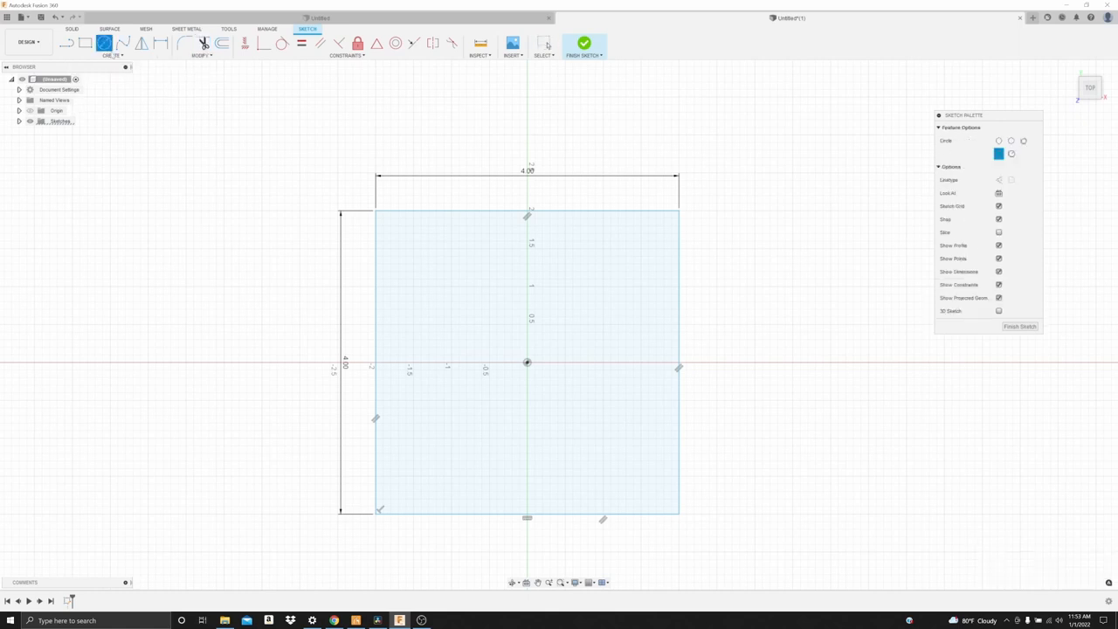
mouse_move(103, 42)
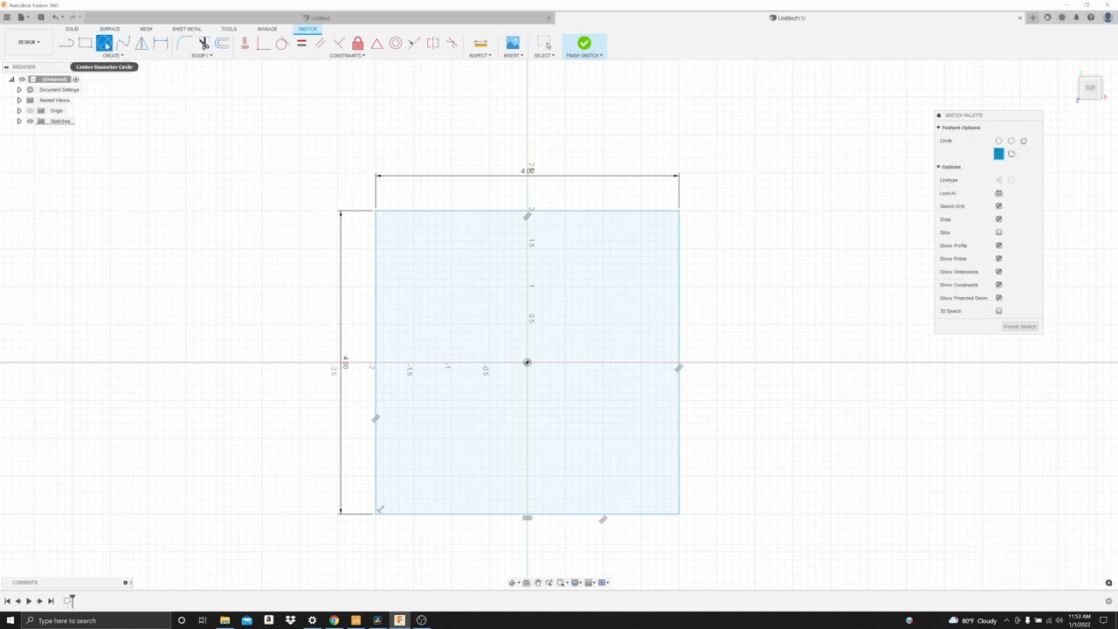
mouse_move(533, 368)
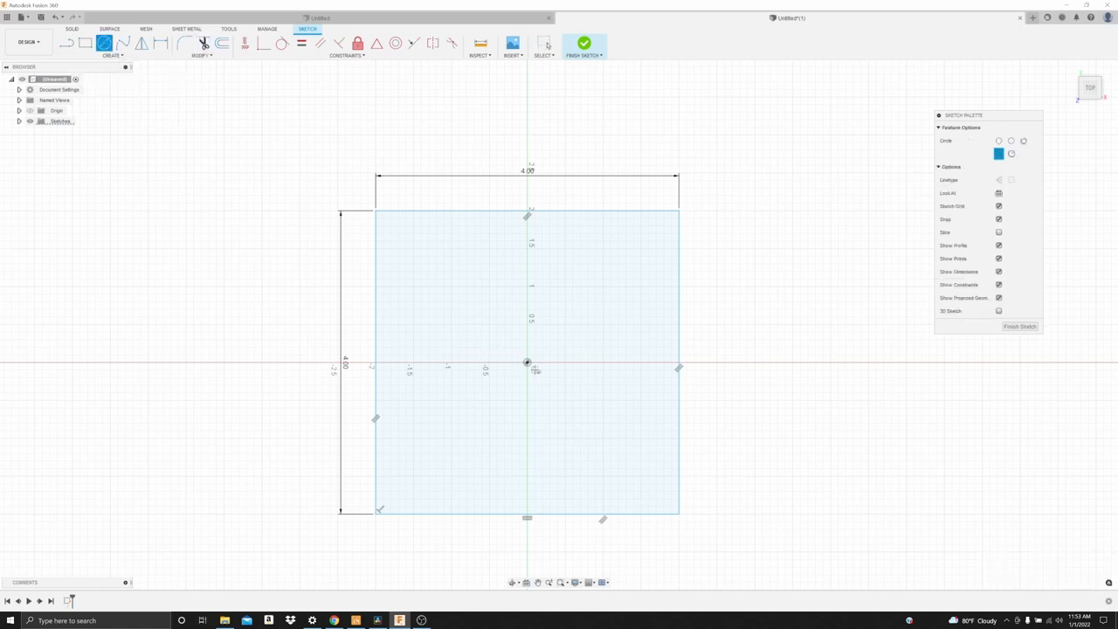
drag(528, 362, 553, 385)
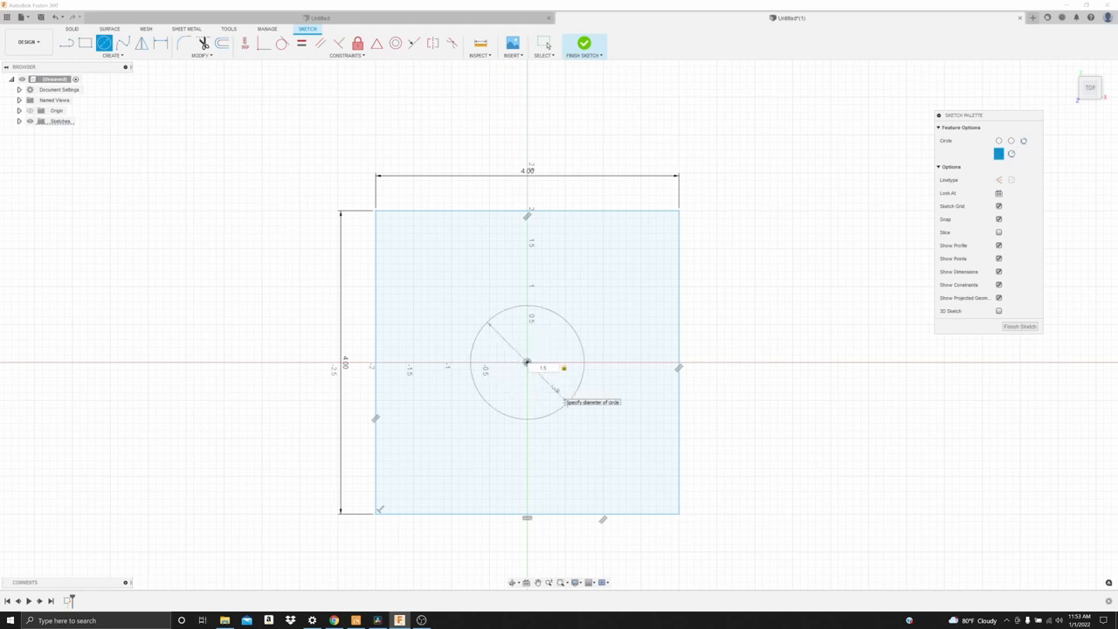
text(1.5)
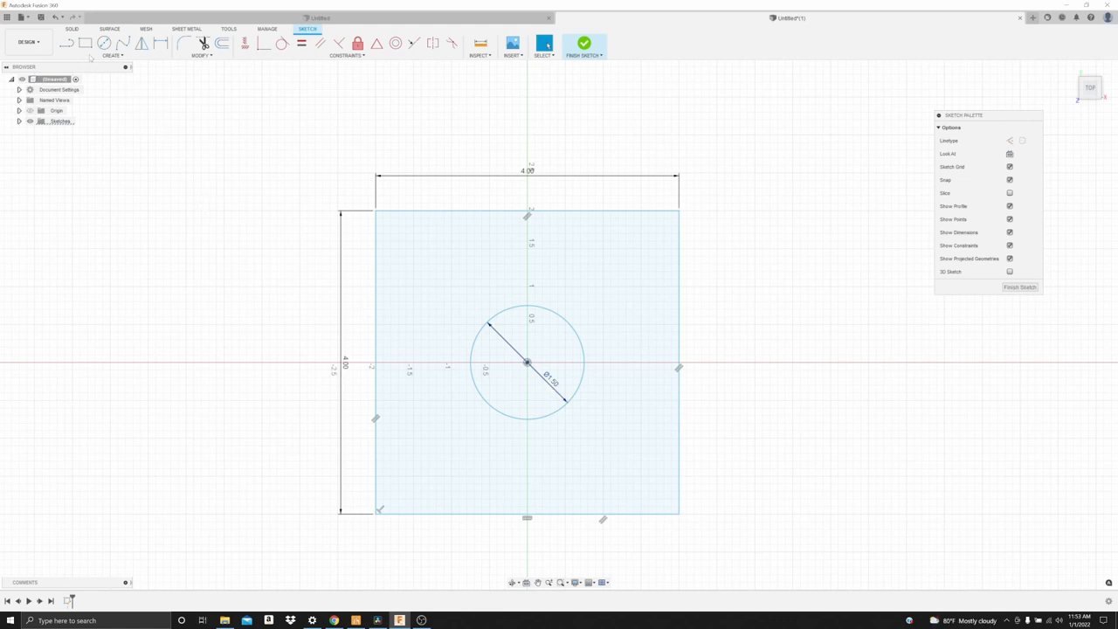
- Start the Center Rectangle tool for the 2.50 × 2.50 inner square
click(85, 43)
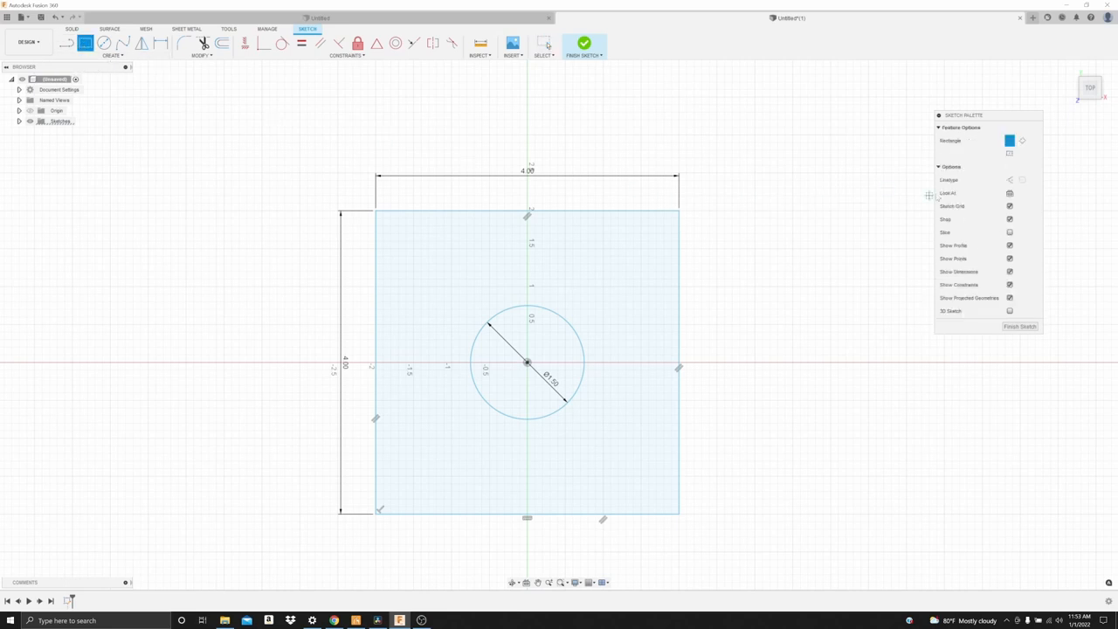
mouse_move(1010, 153)
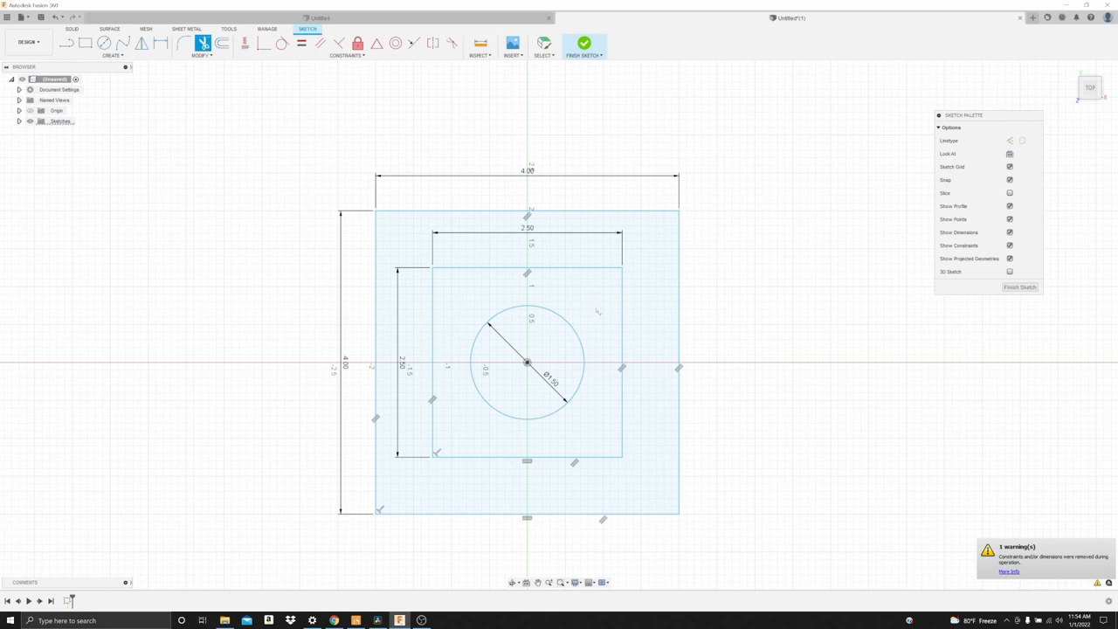
mouse_move(103, 43)
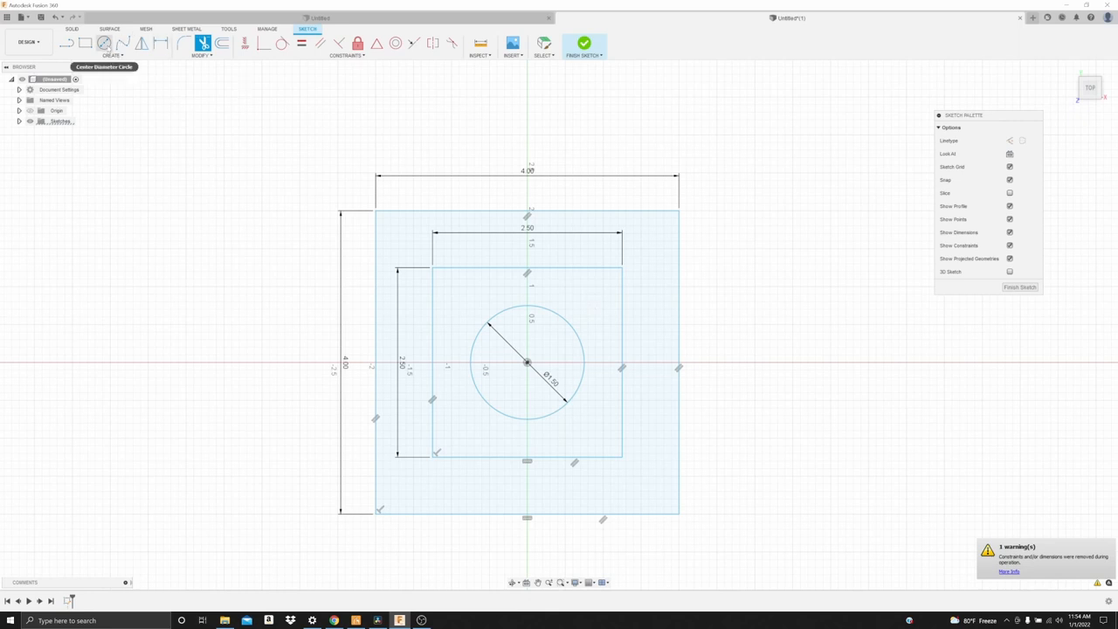
- Place 0.55-diameter circles on the inner square's four corners
click(103, 42)
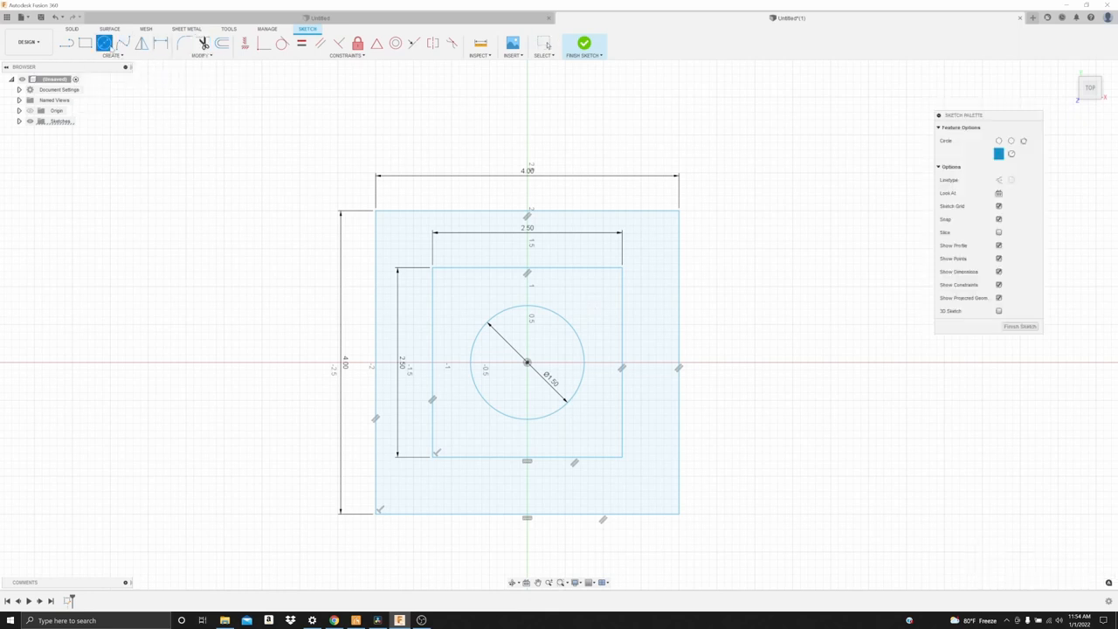
mouse_move(436, 271)
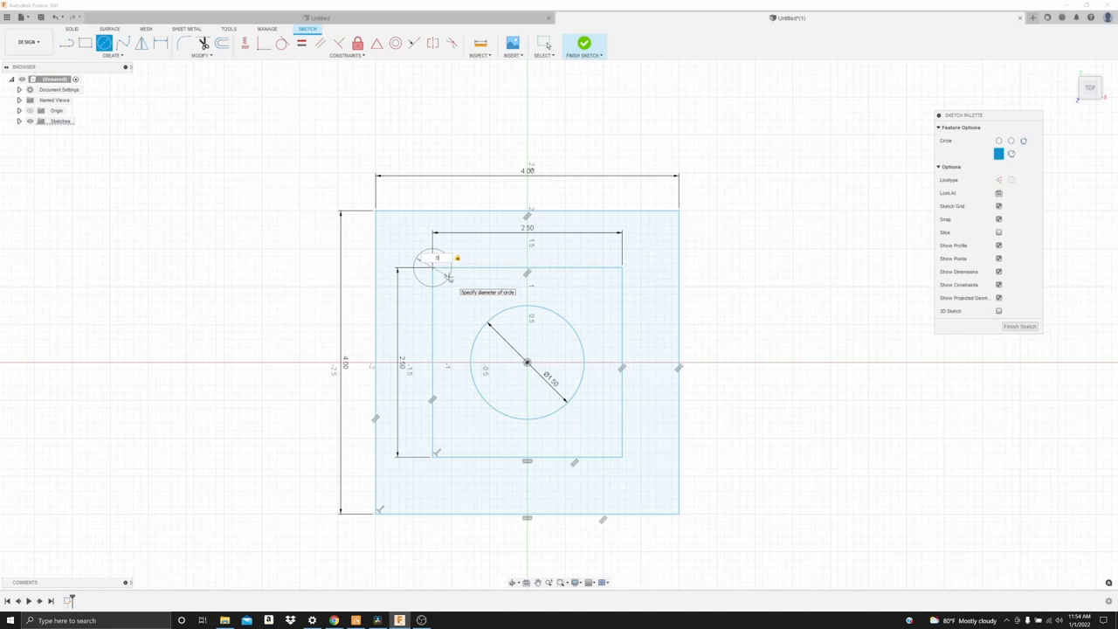
text(.55)
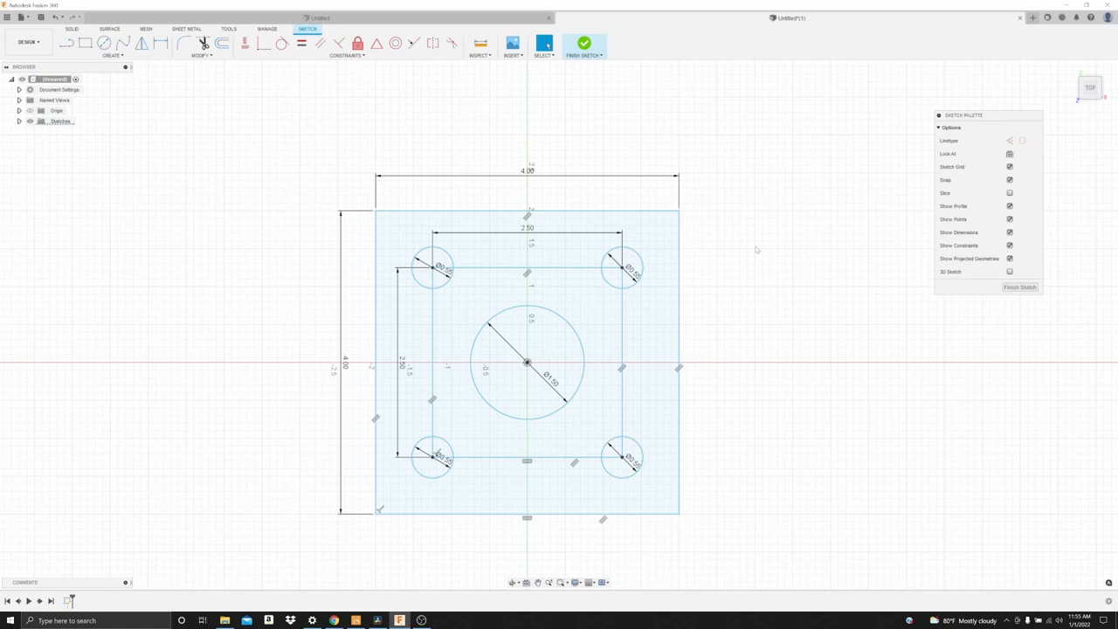
mouse_move(687, 201)
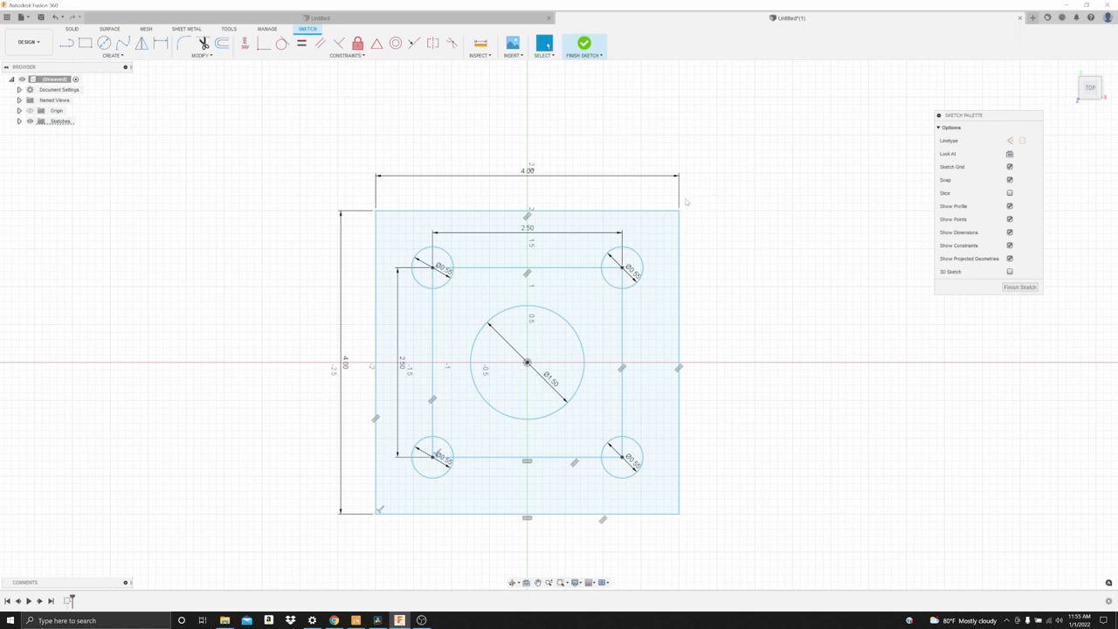
mouse_move(418, 101)
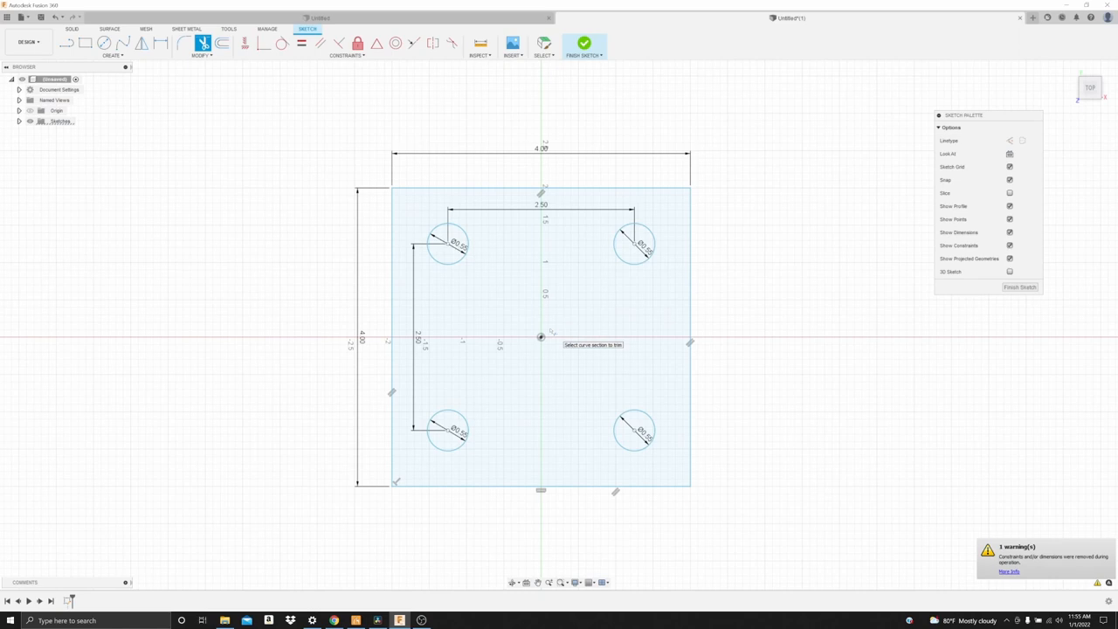
mouse_move(696, 176)
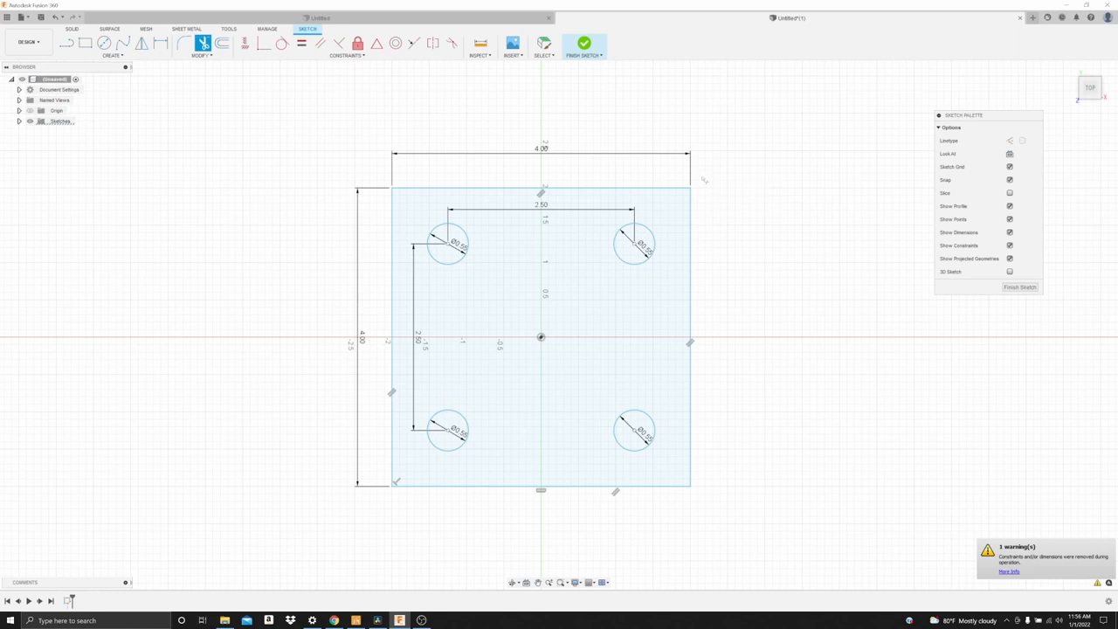
mouse_move(749, 179)
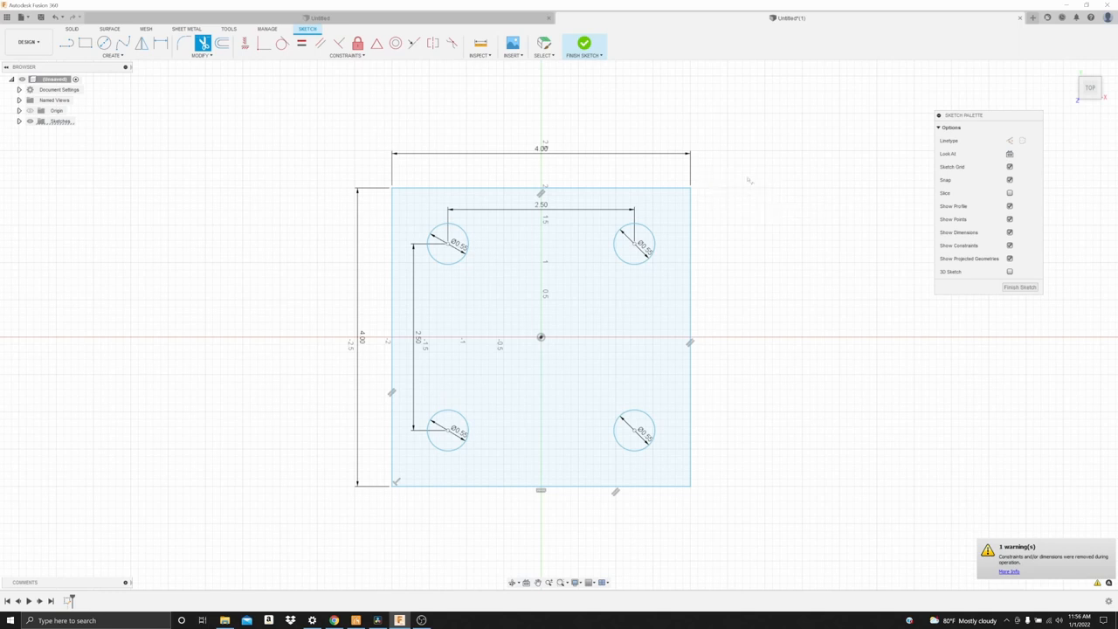
mouse_move(545, 43)
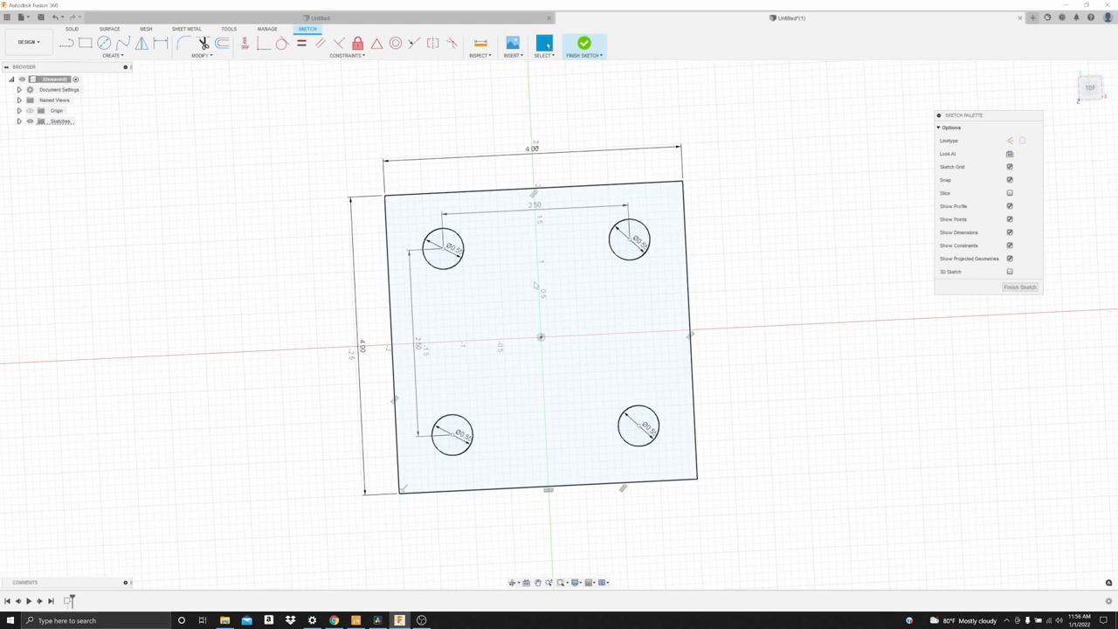
- Extrude the plate profile with thickness 4 into a solid plate with holes
right_click(542, 337)
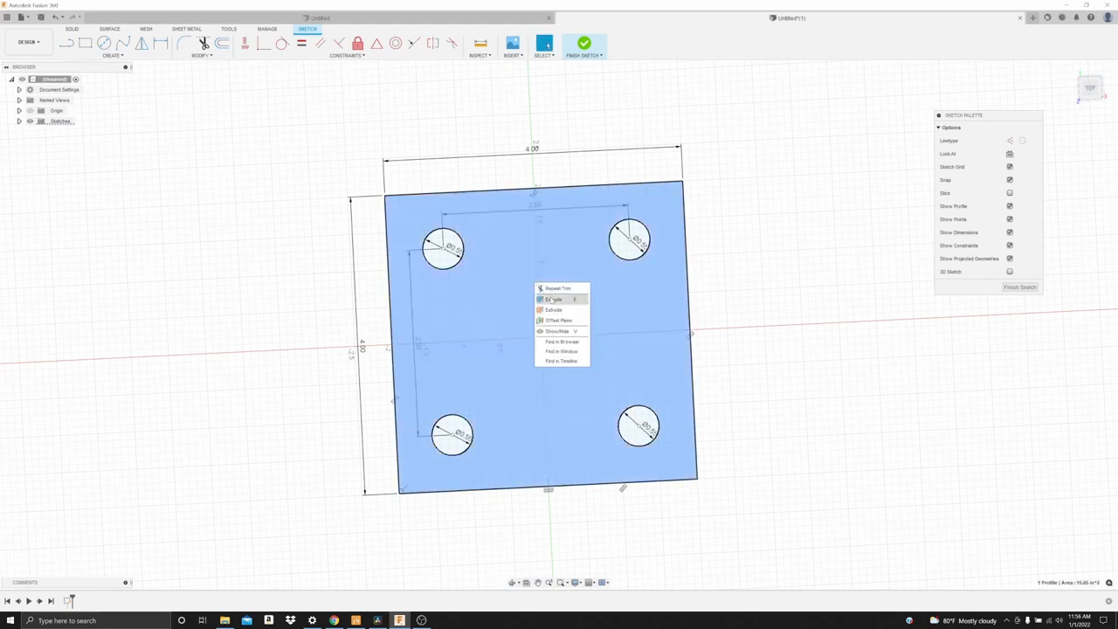
click(554, 299)
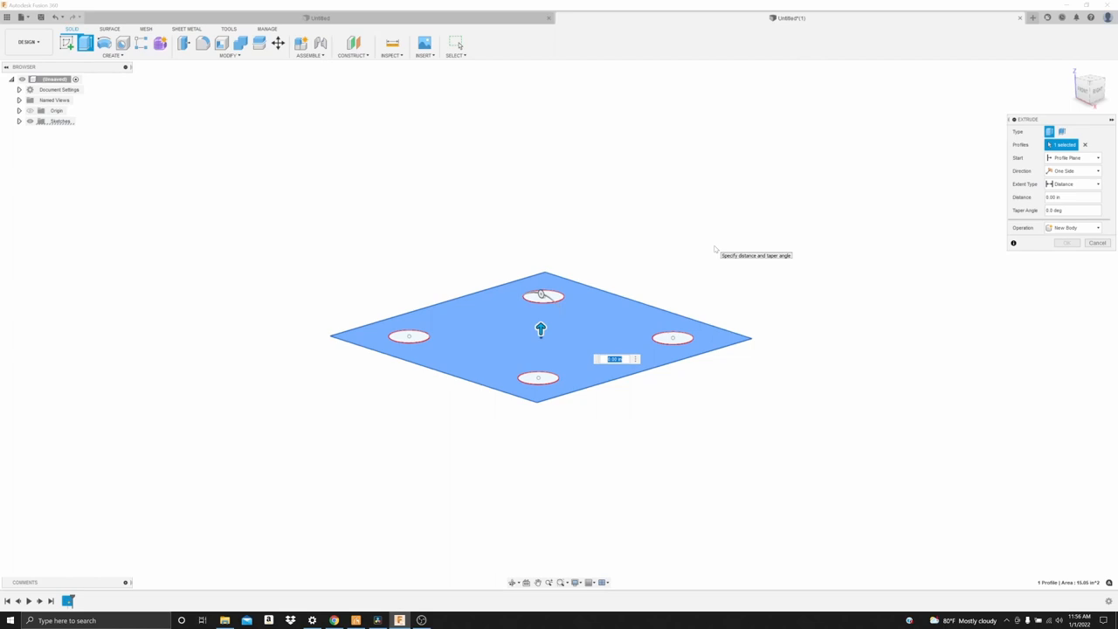
text(4)
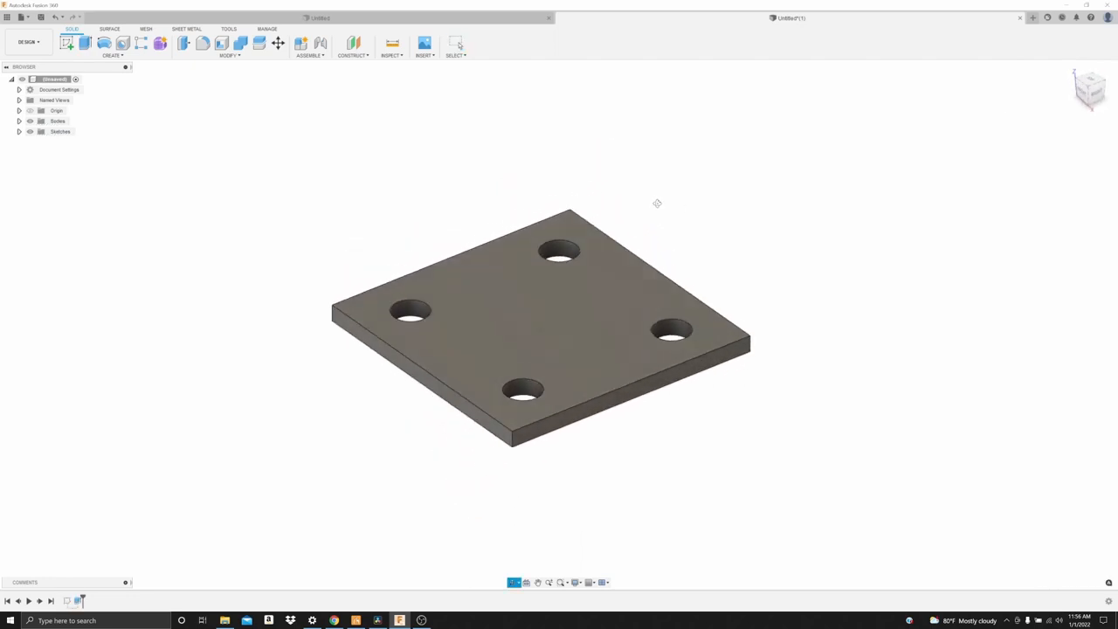
drag(657, 204, 616, 201)
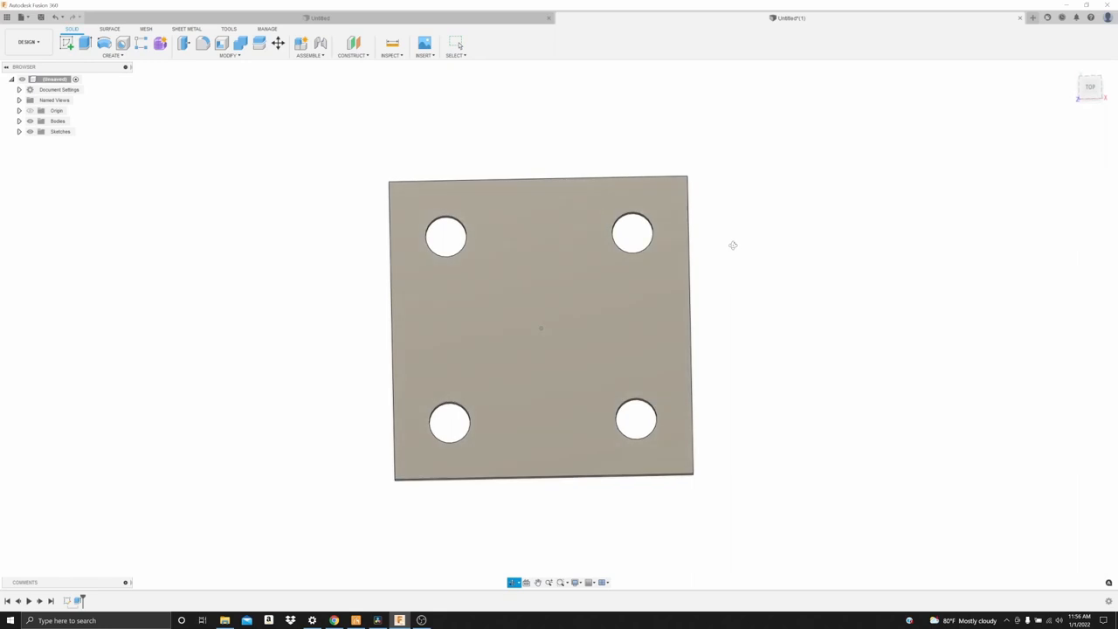
drag(734, 244, 669, 275)
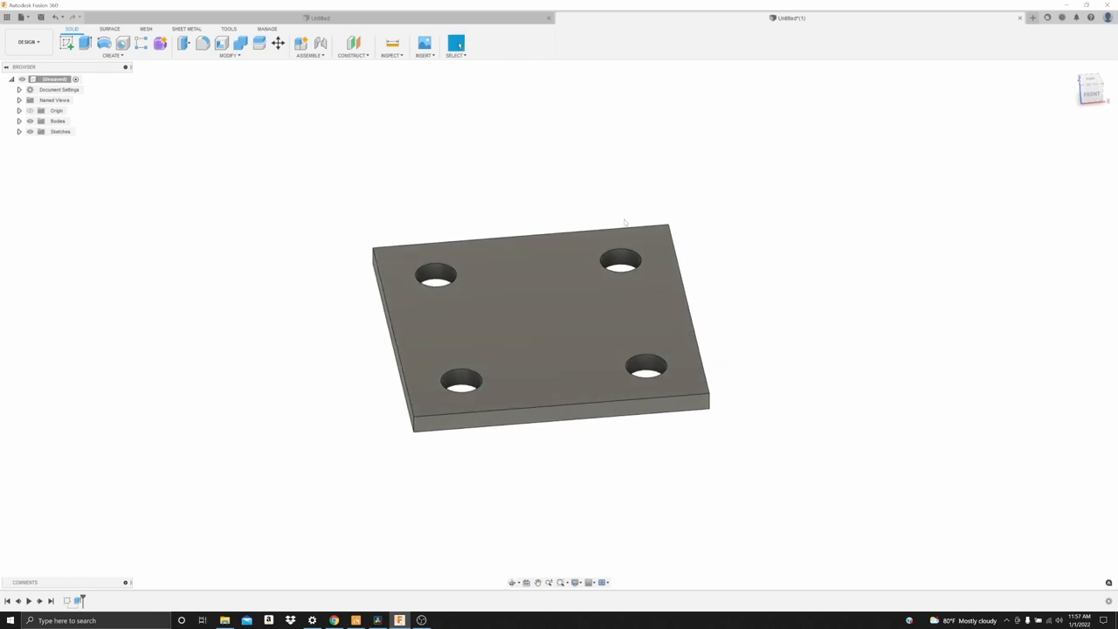
- Create and finish Sketch2 on the plate's top face, then select it in the Browser
click(455, 44)
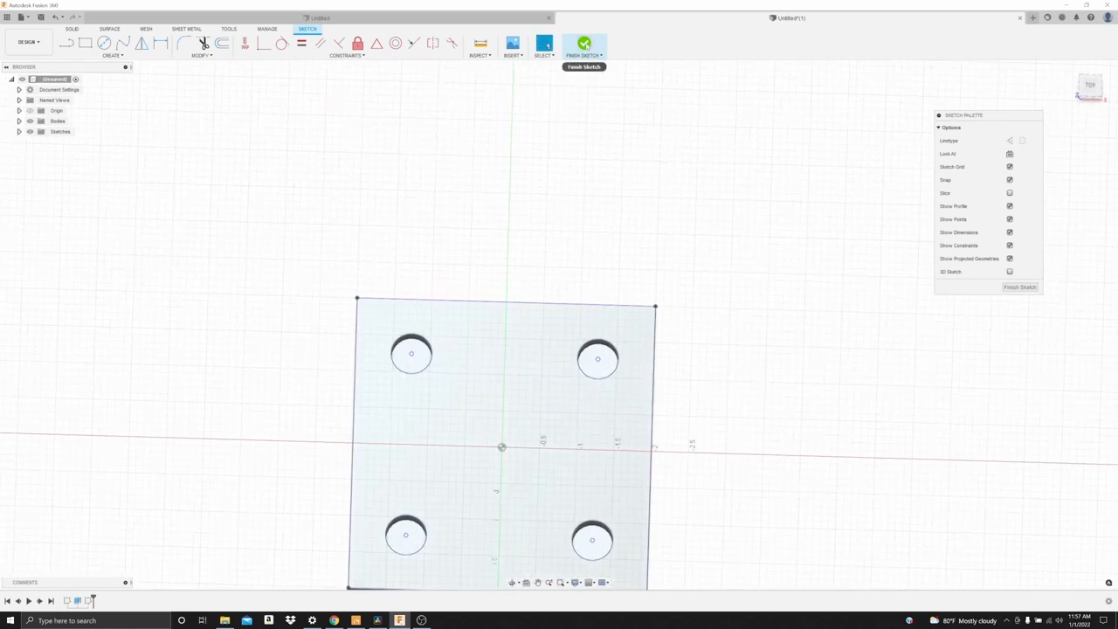
click(584, 44)
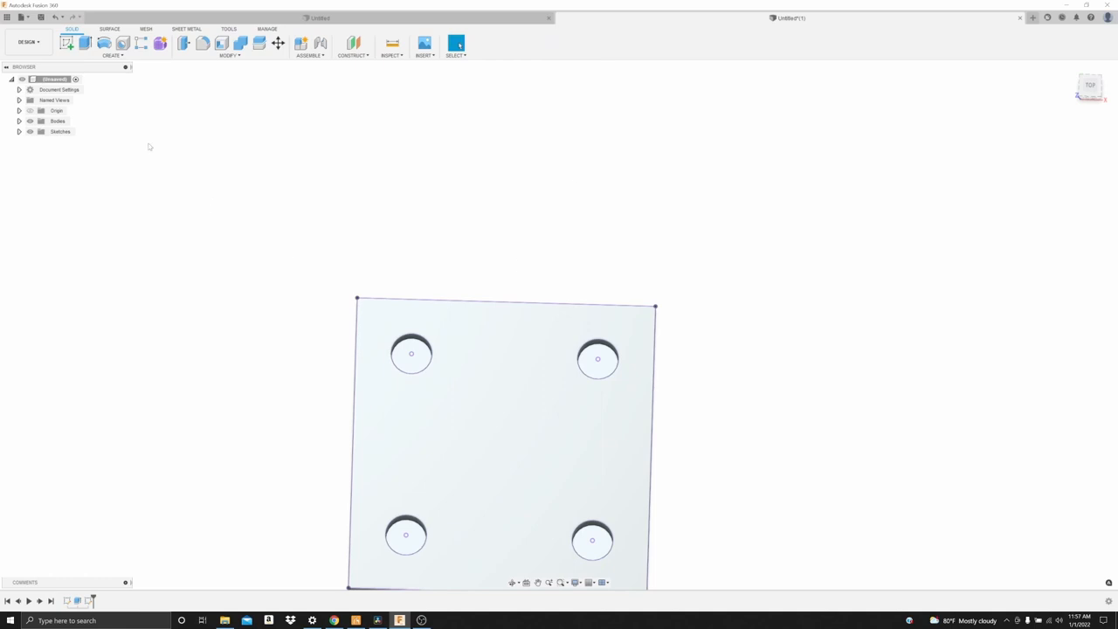
click(19, 131)
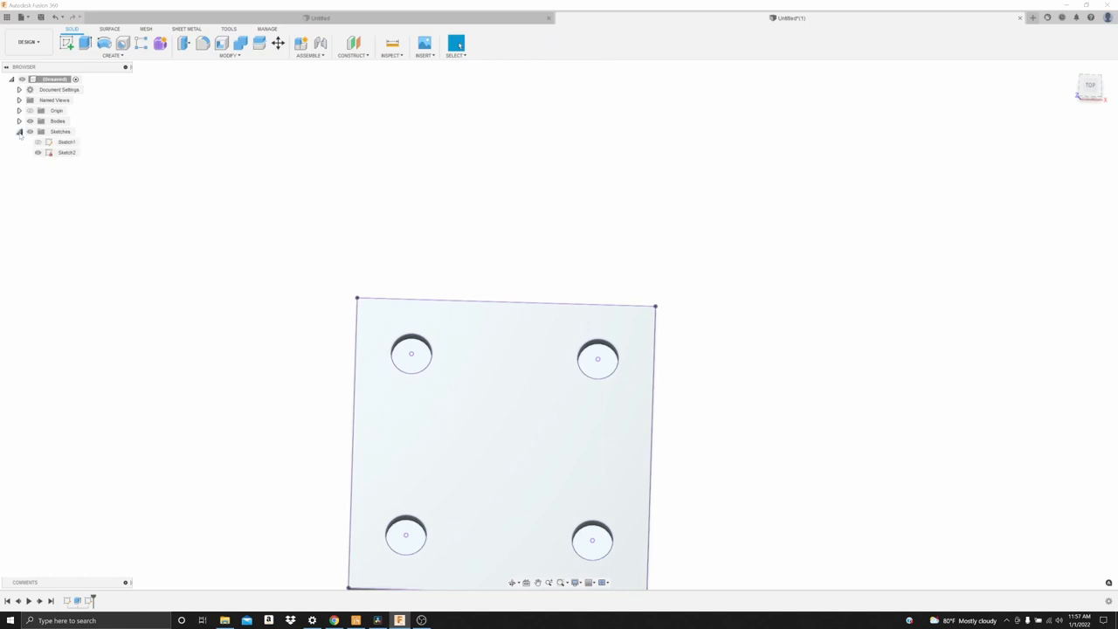
click(68, 152)
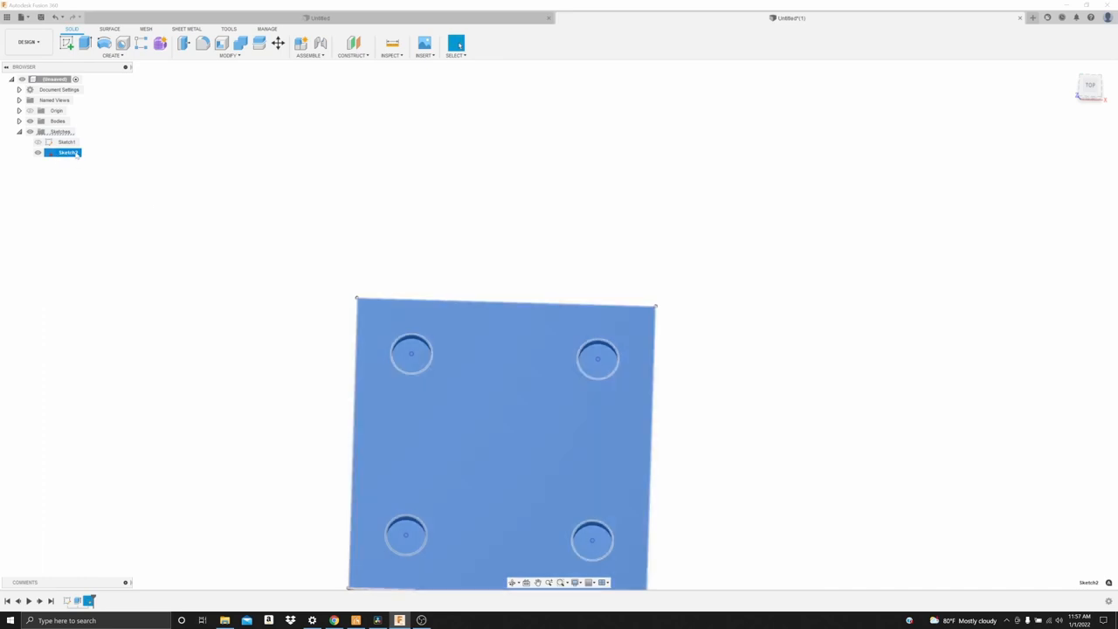
- Save Sketch2 as a DXF file on the Desktop
right_click(68, 152)
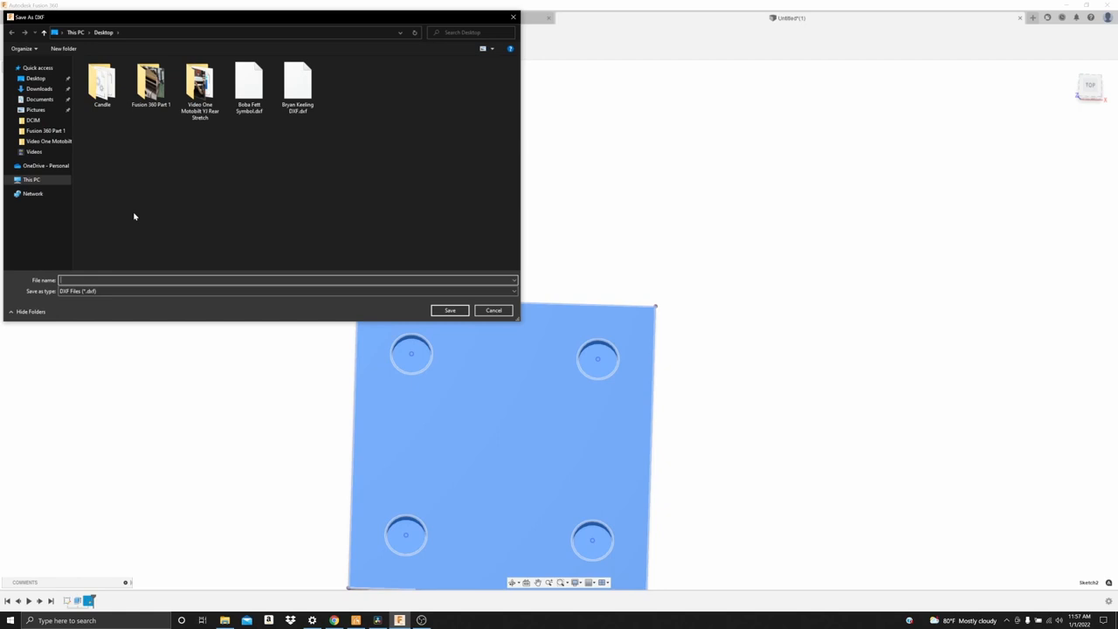
mouse_move(318, 197)
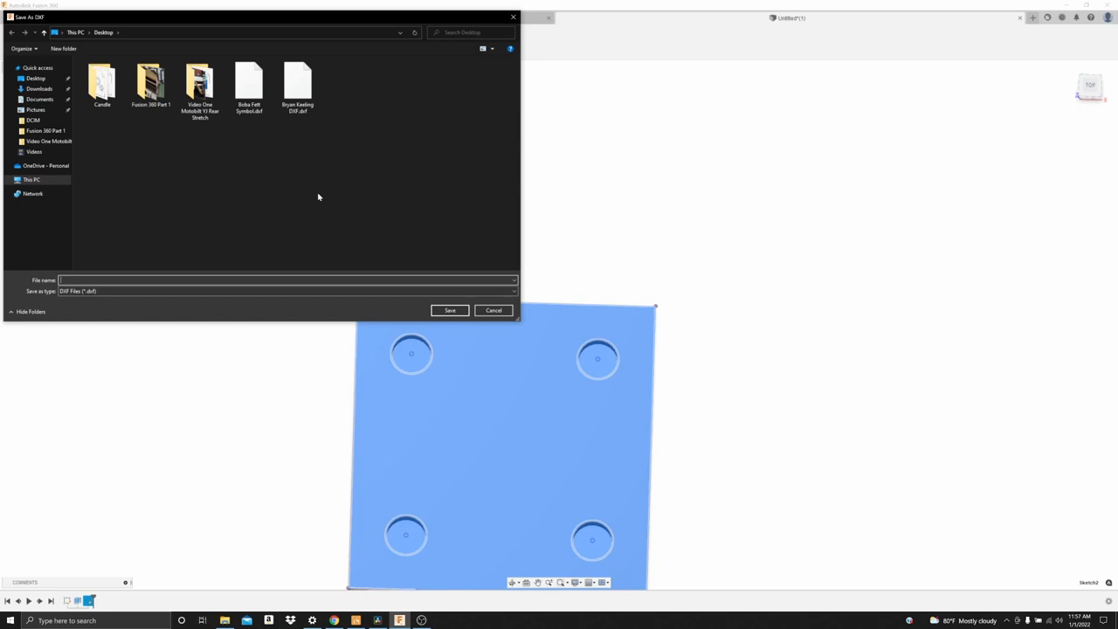
click(493, 310)
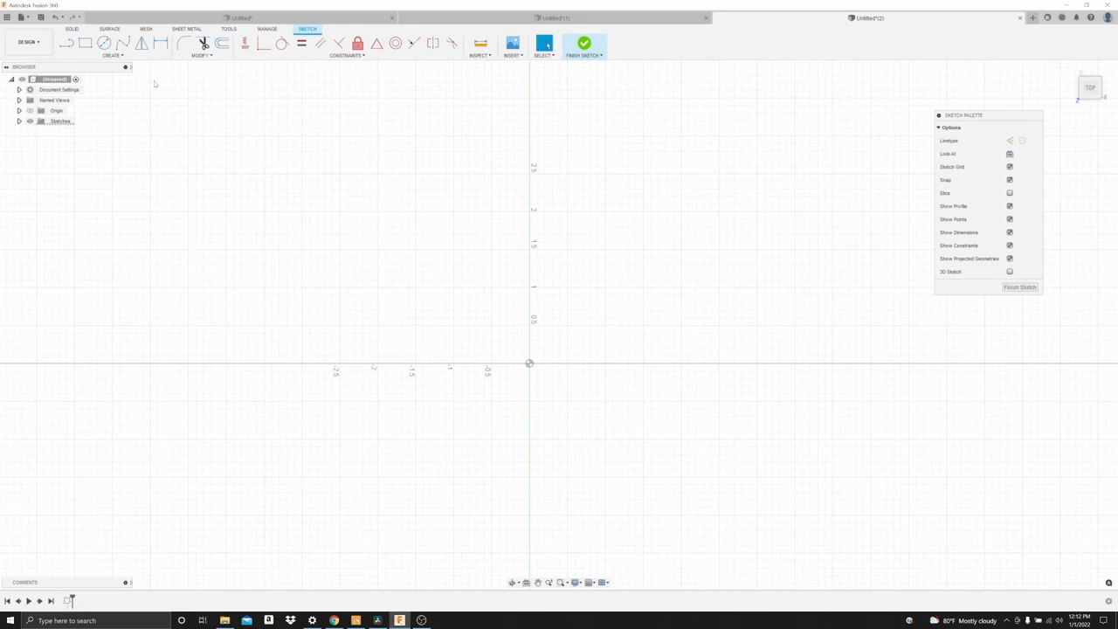
- Draw a 3.50 × 2.00 centre rectangle on the origin
click(85, 42)
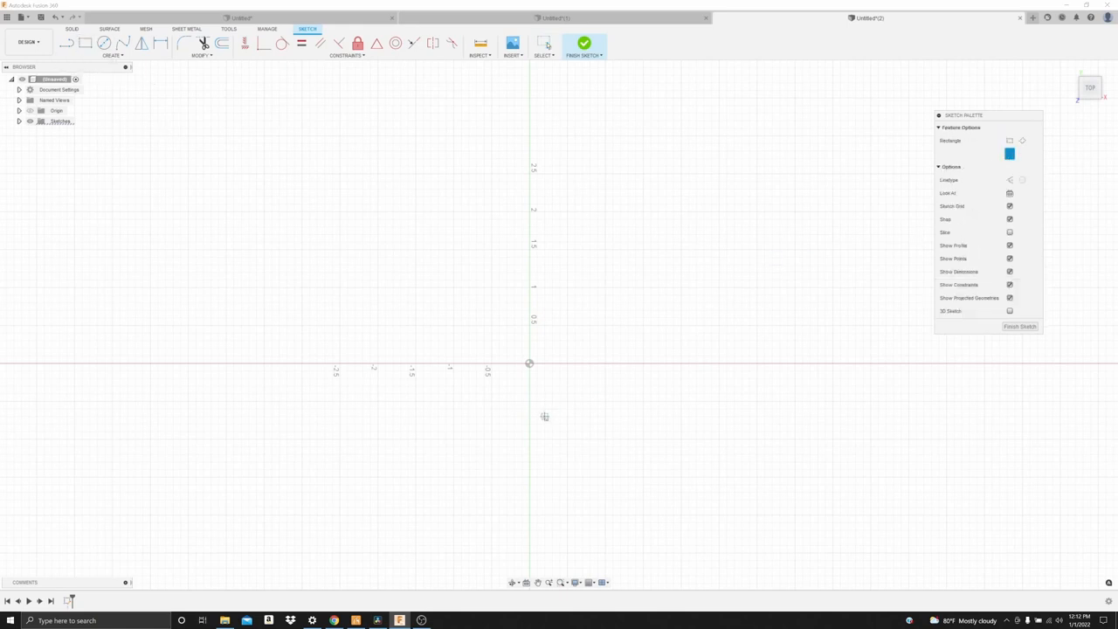
drag(529, 363, 653, 425)
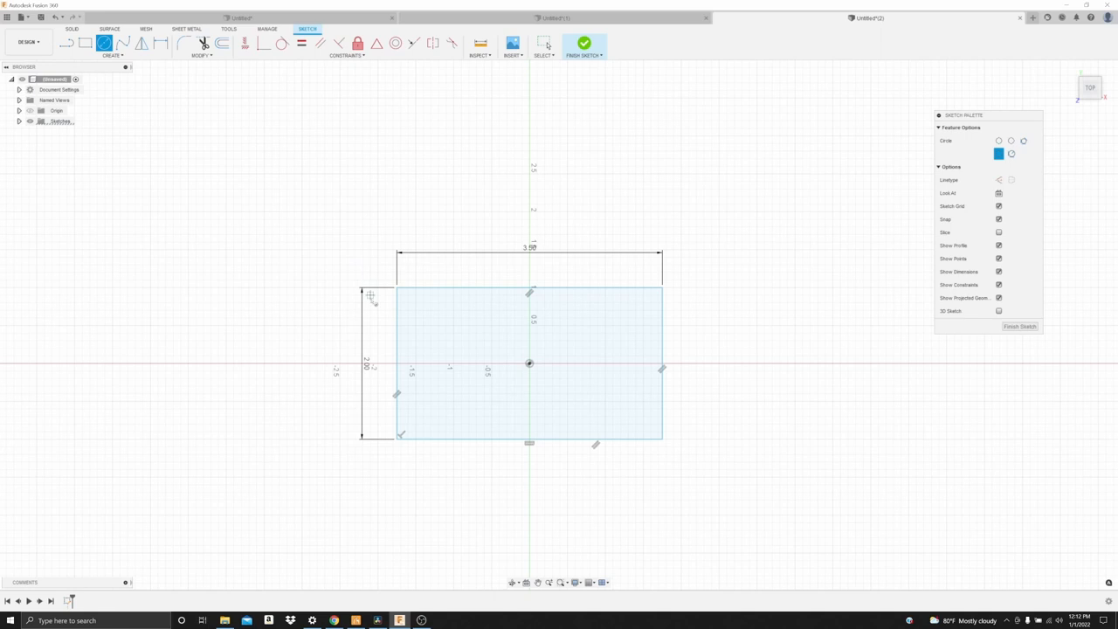
mouse_move(387, 362)
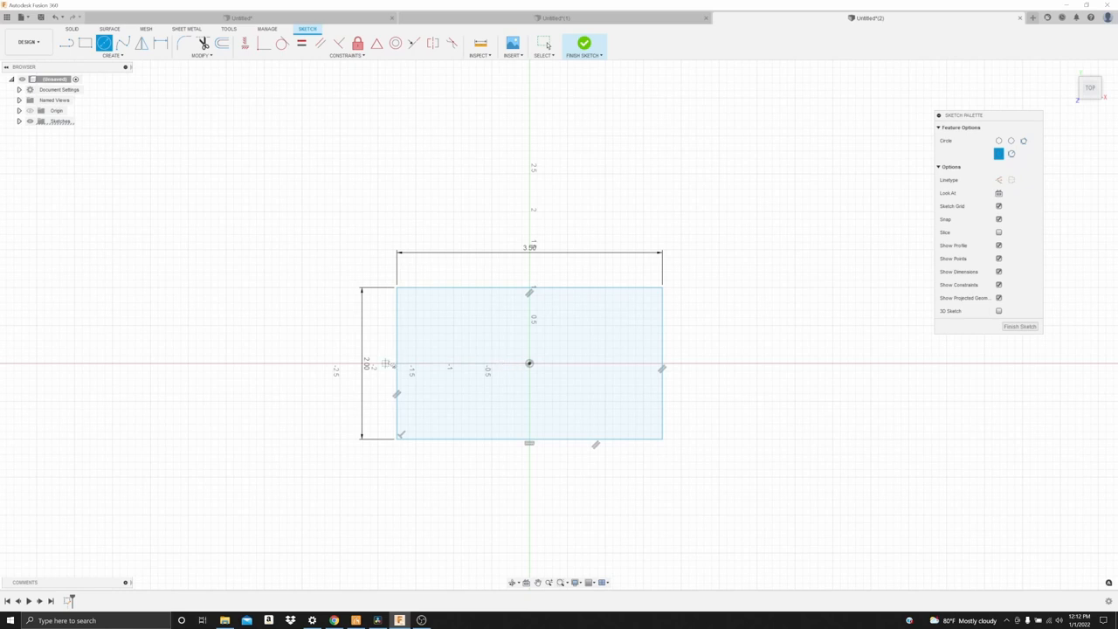
mouse_move(398, 366)
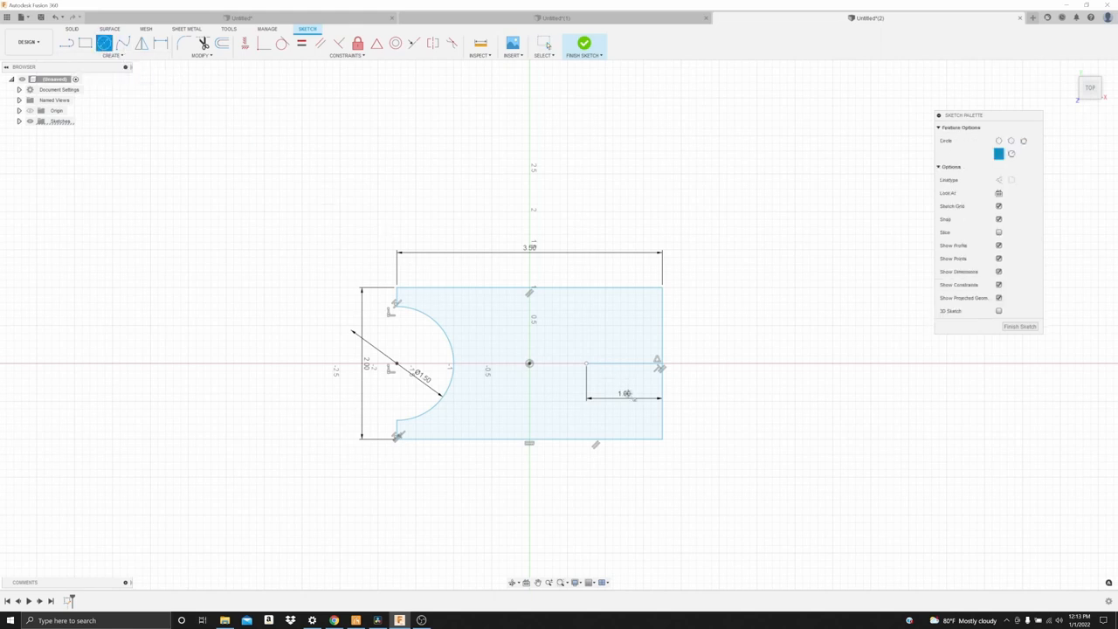
- Draw the Ø1.05 pin hole circle near the right end and measure the 3.50 in plate edge
drag(587, 364, 612, 386)
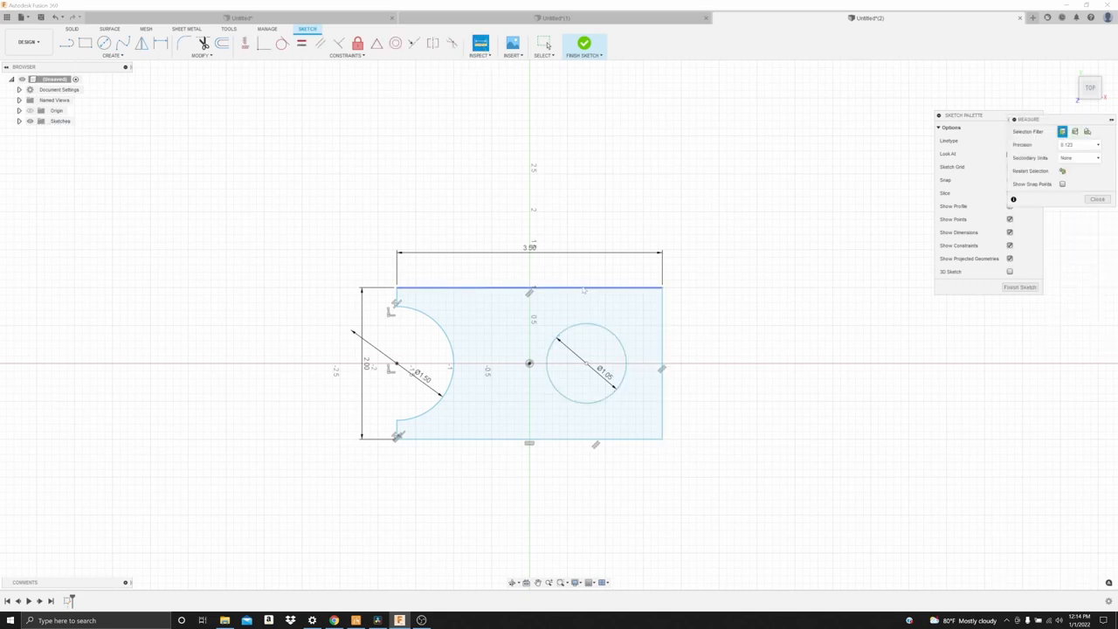
click(588, 362)
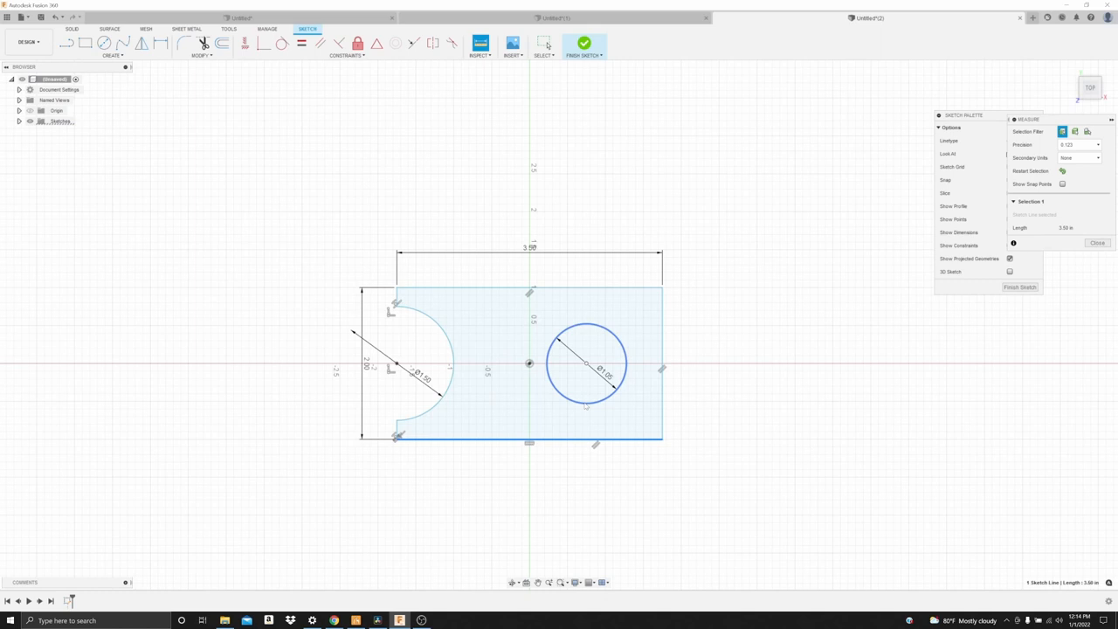
click(587, 363)
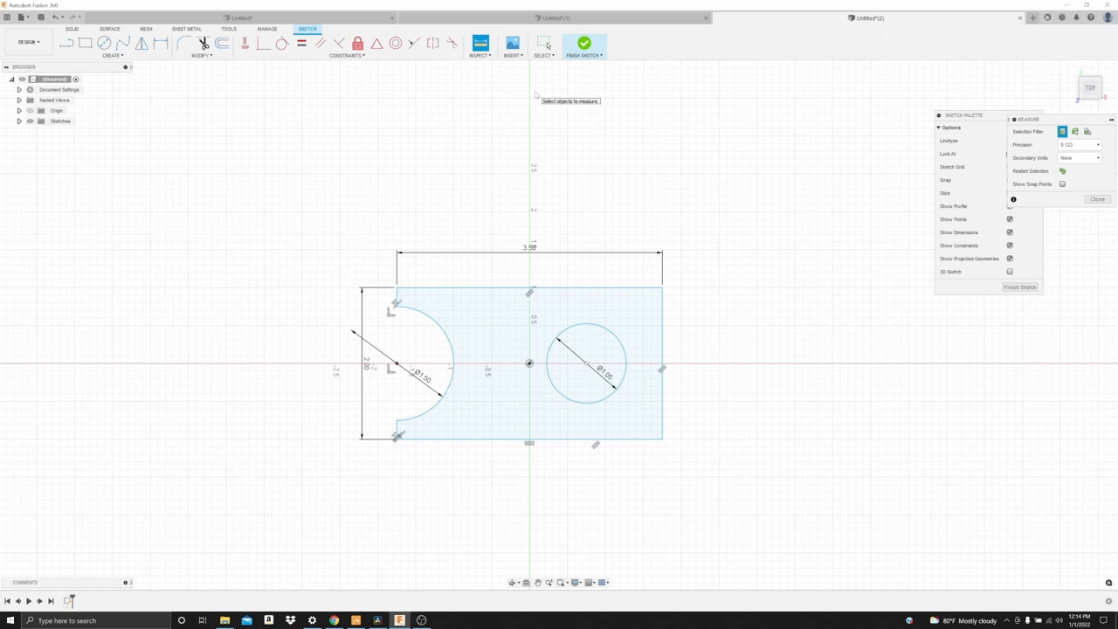
mouse_move(541, 94)
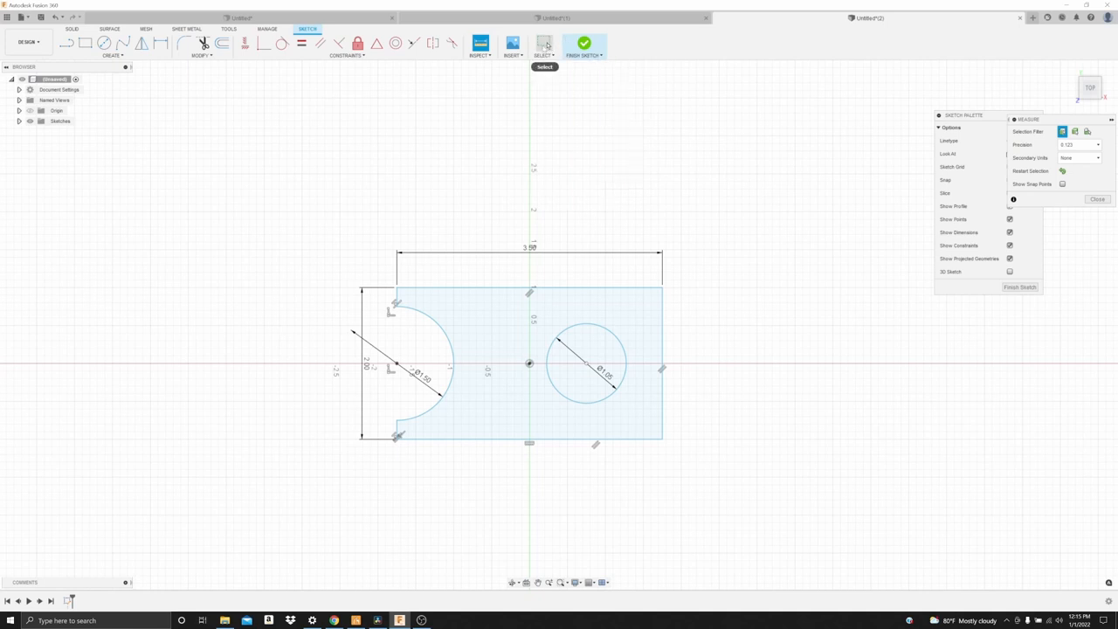
click(1097, 199)
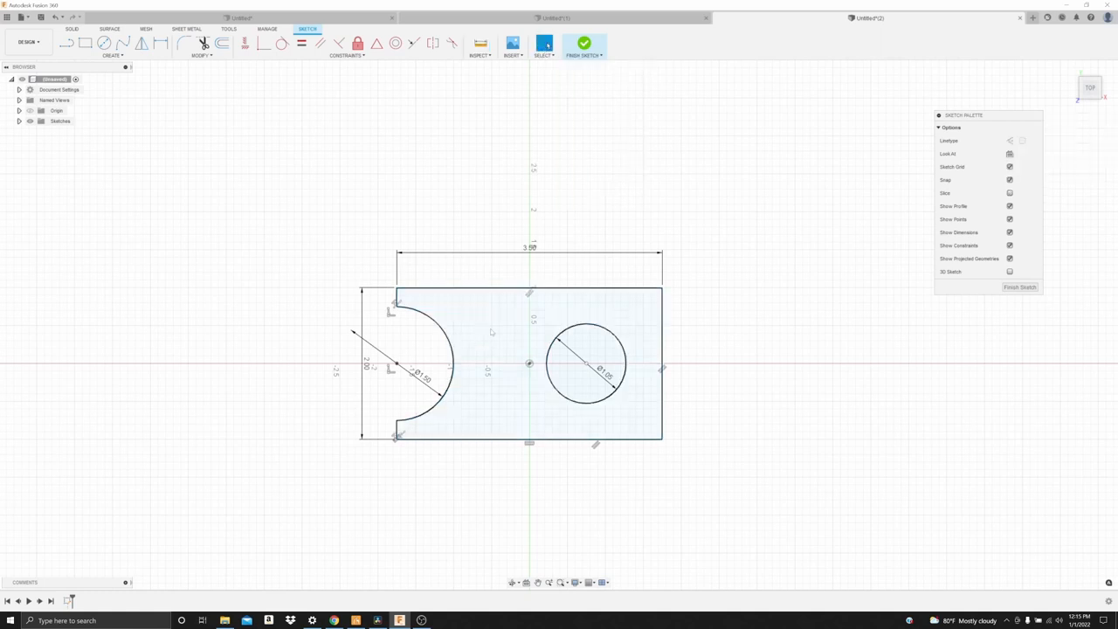
- Extrude the coped plate sketch with its pin hole into a thin solid and orbit to view it
click(511, 328)
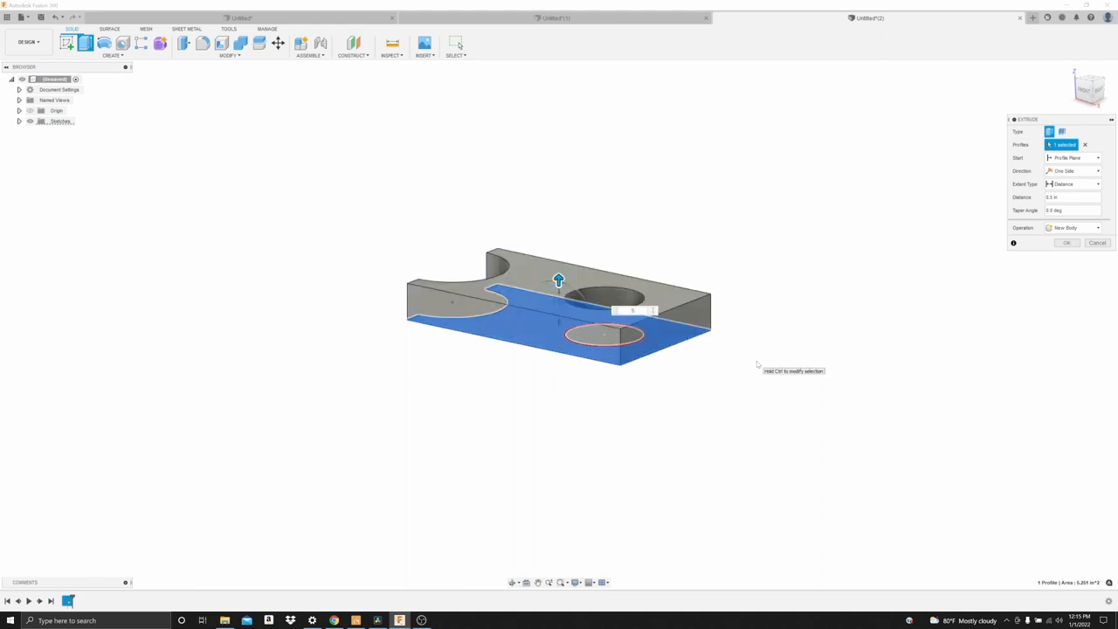
click(1099, 242)
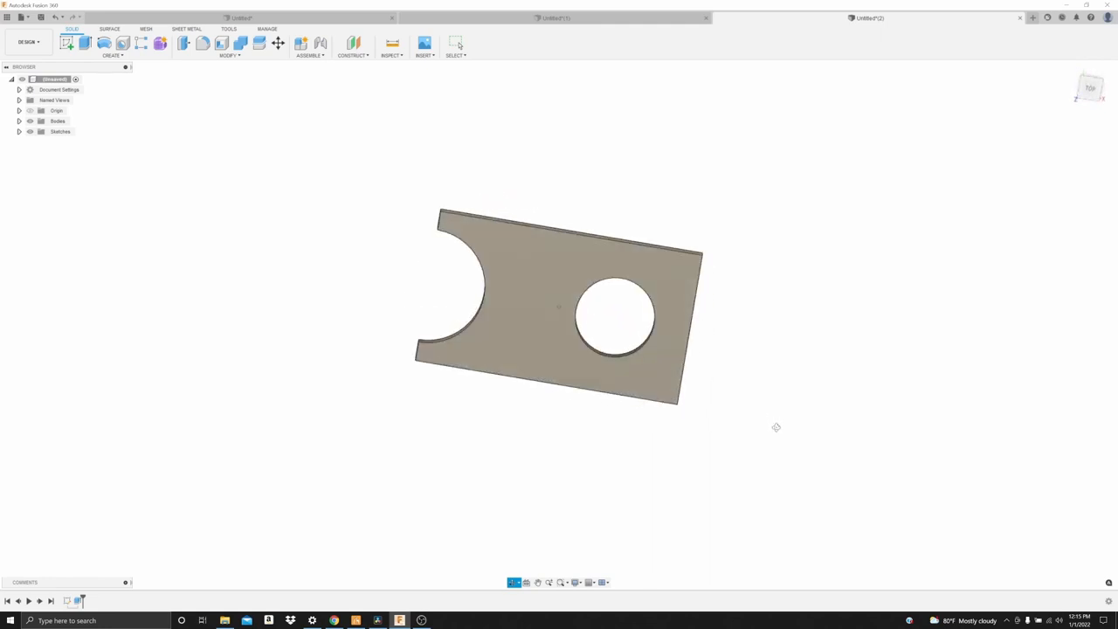
drag(776, 427, 819, 430)
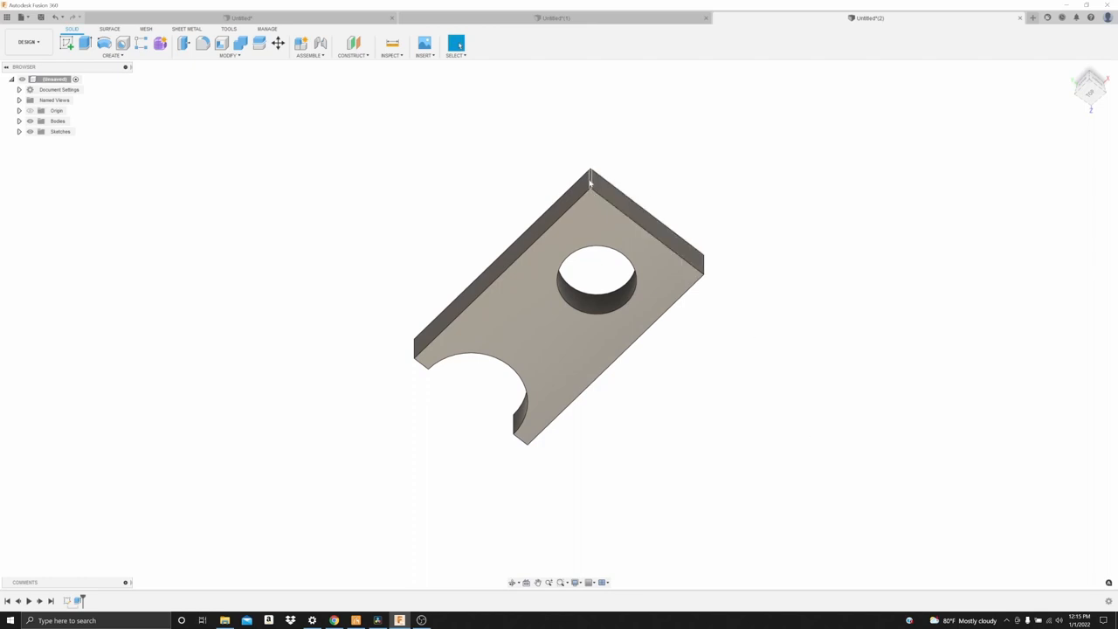
mouse_move(708, 269)
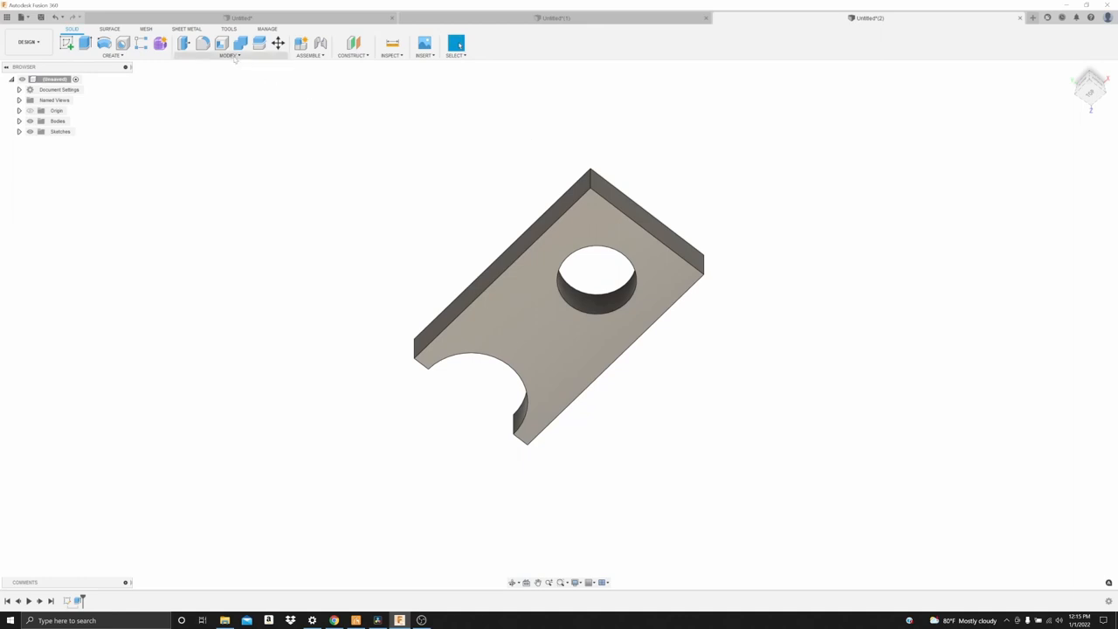
- Fillet the two right-end vertical corner edges of the plate, then return to the Home view
click(229, 55)
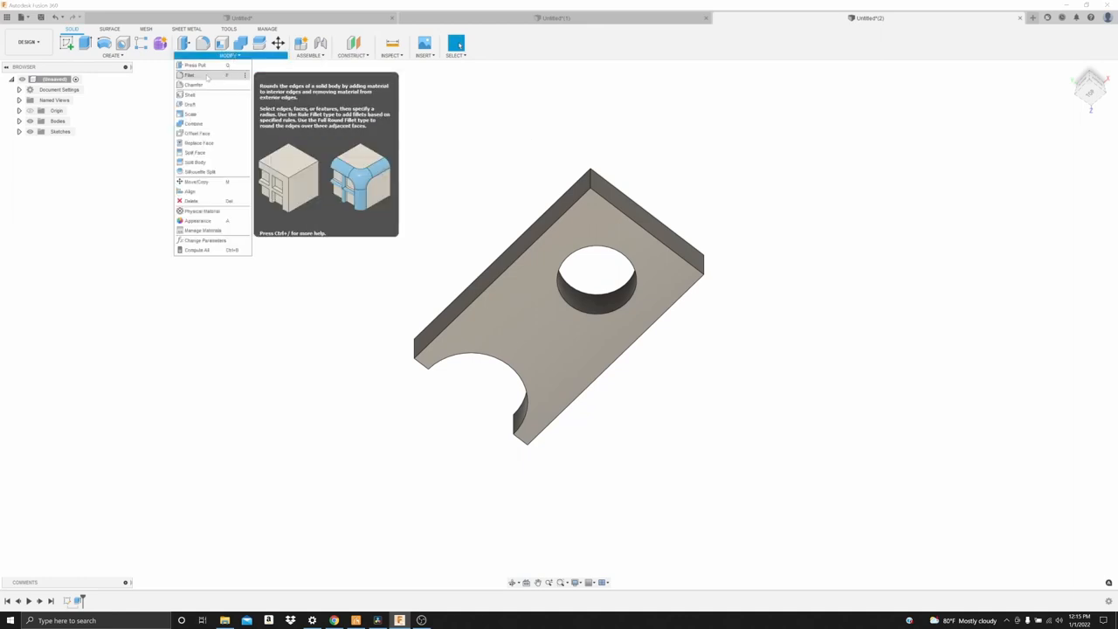
click(190, 74)
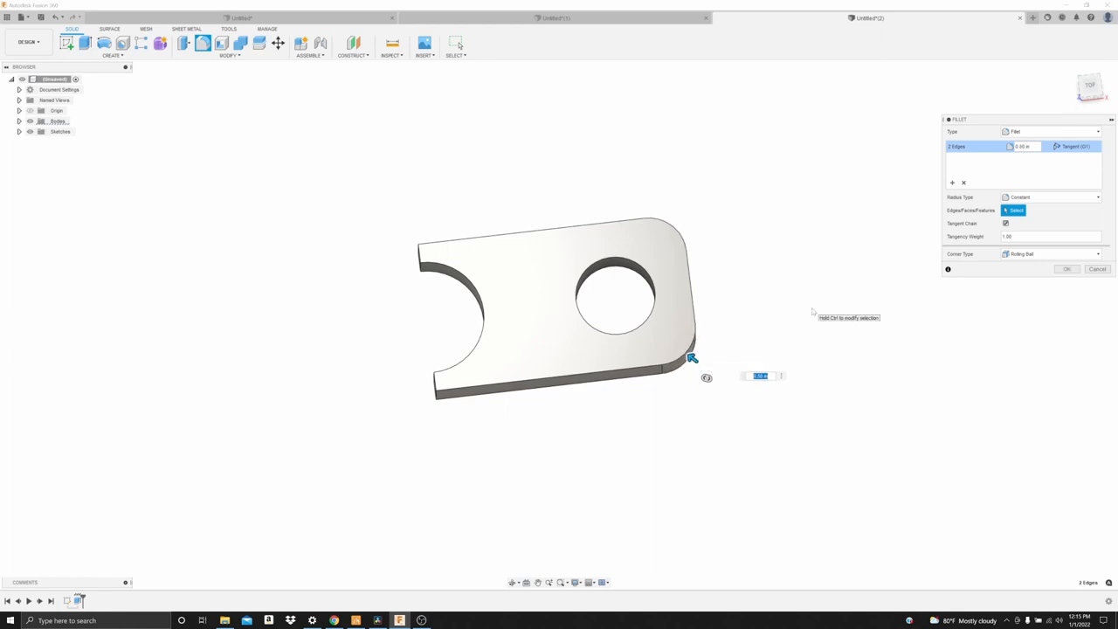
click(1067, 269)
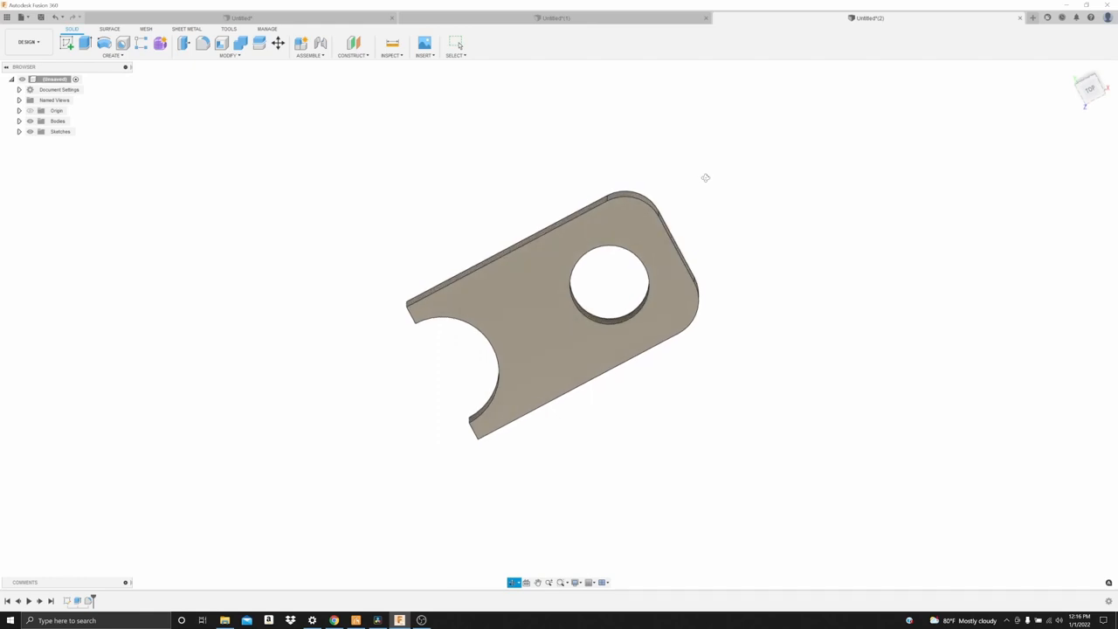
click(455, 44)
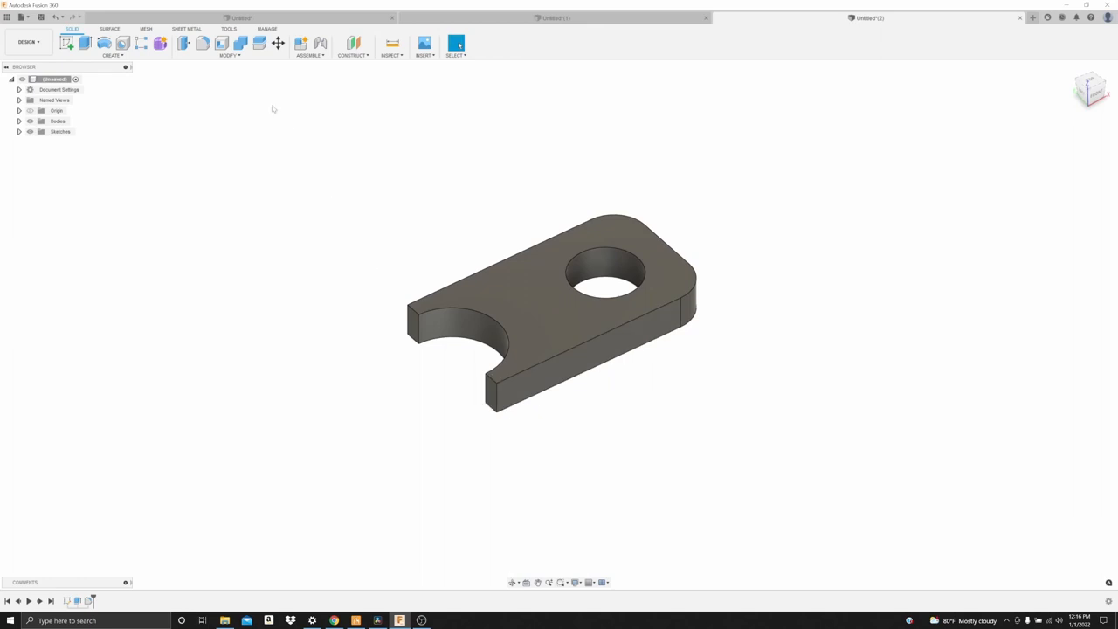
- Chamfer the two coped-end tip edges with a 0.10 in distance
click(230, 55)
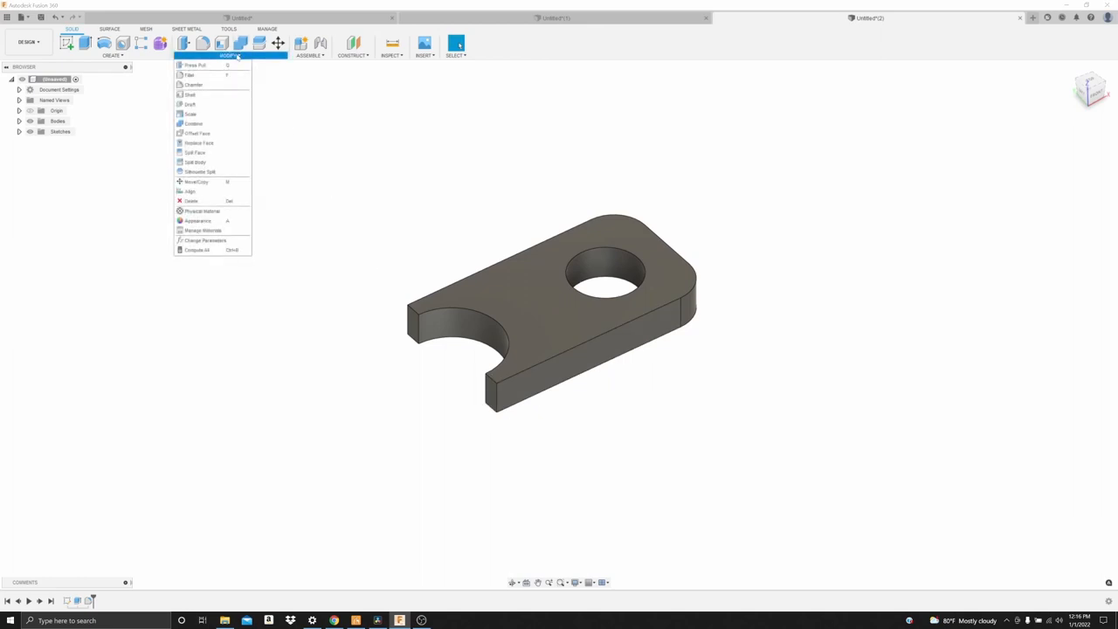
mouse_move(193, 85)
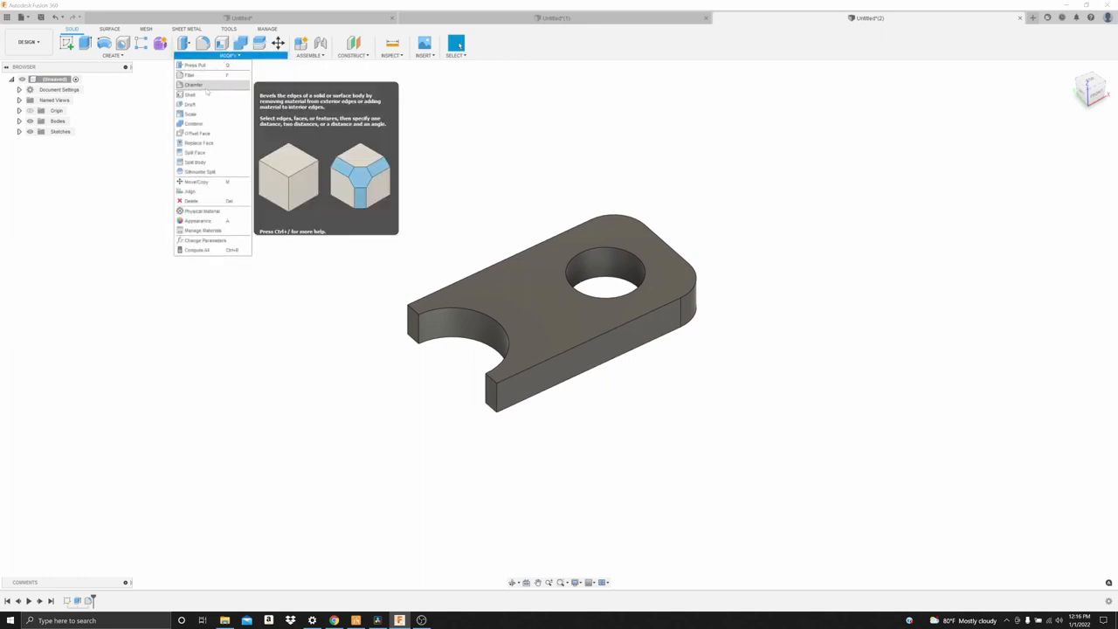
click(193, 85)
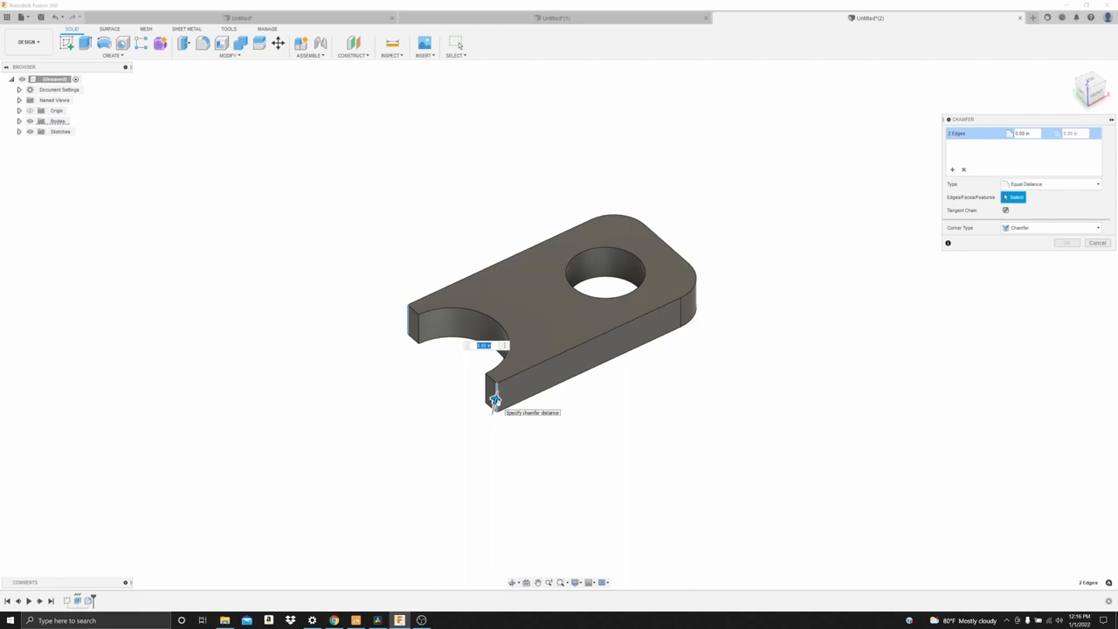
text(0.10)
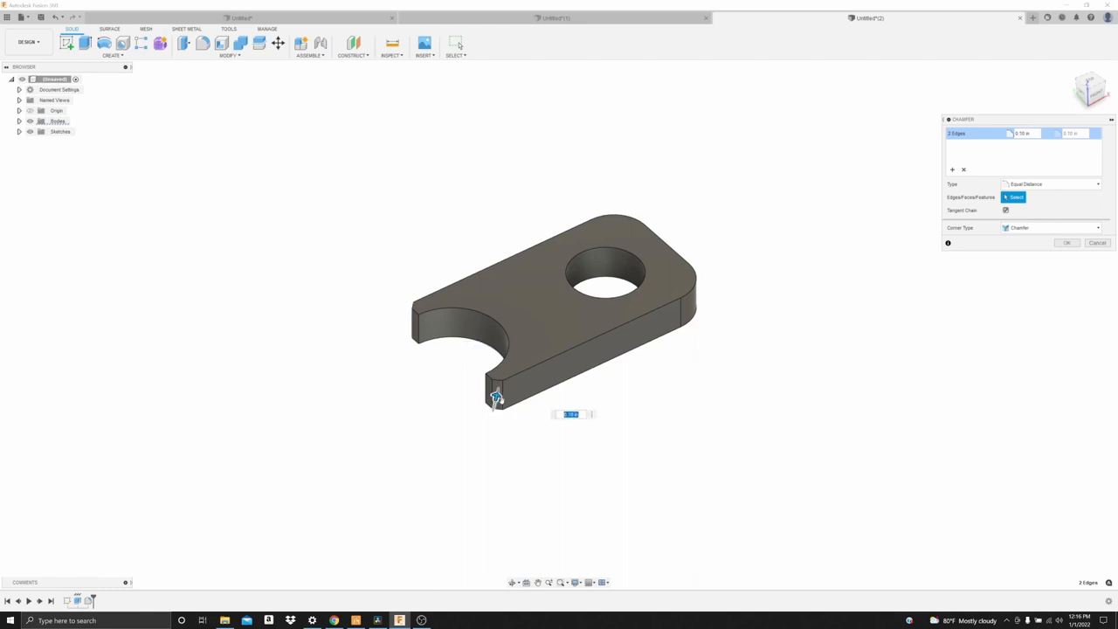